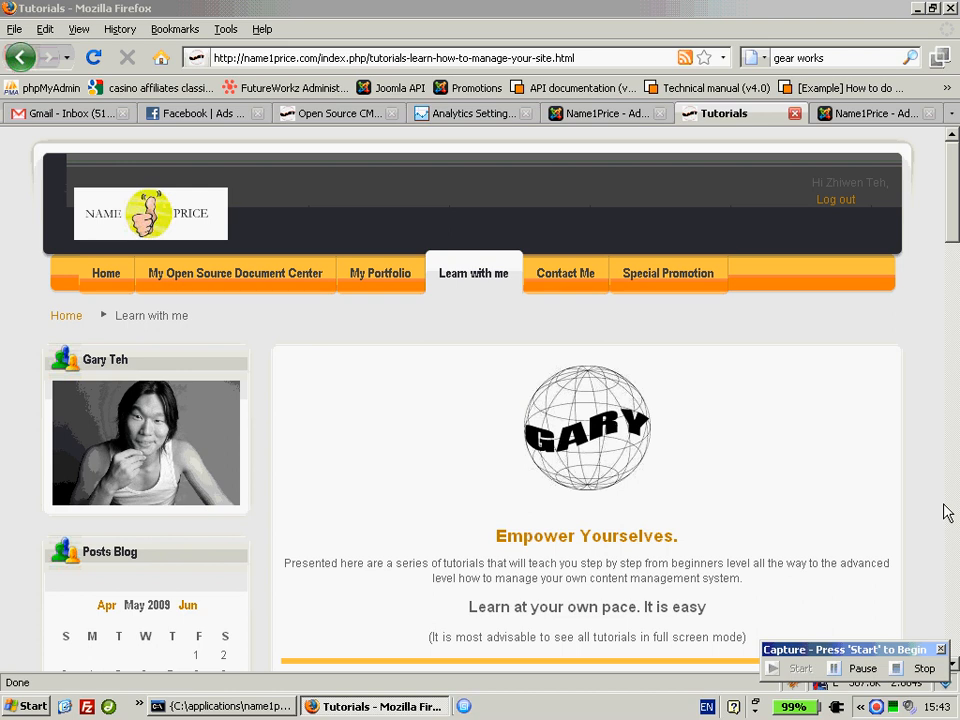
mouse_move(935, 481)
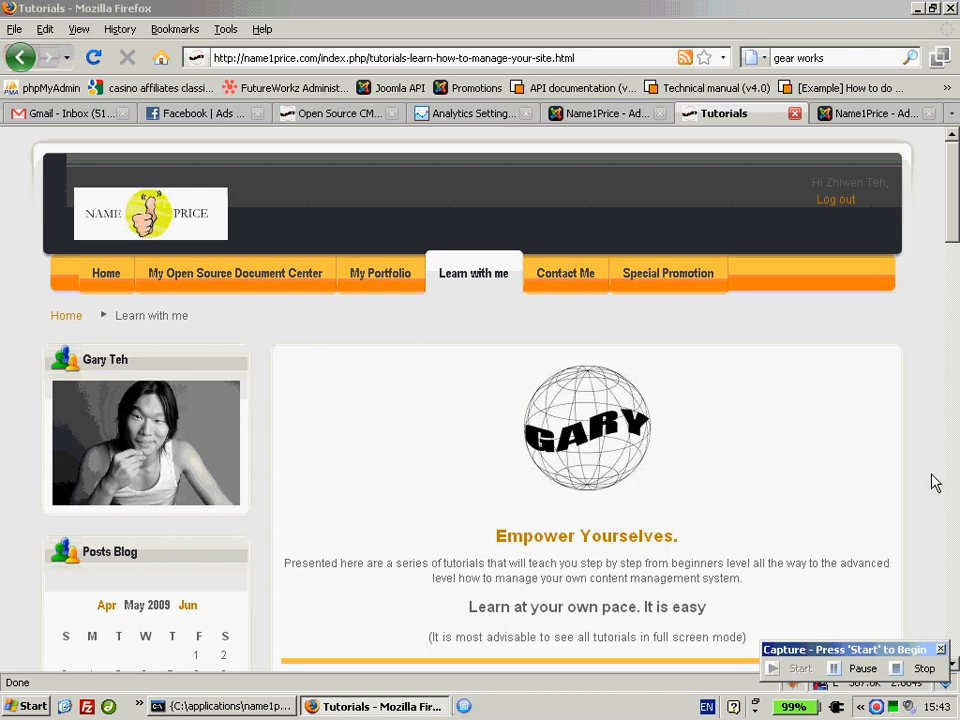
Launch Windows Media Encoder from Start > All Programs > Windows Media.
left_click(25, 706)
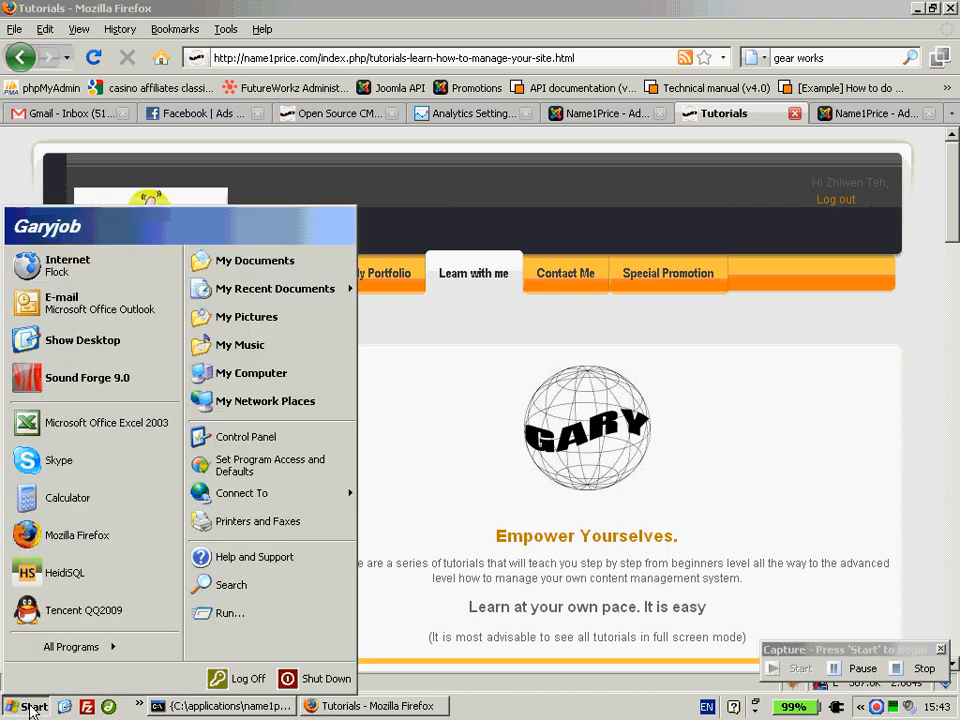
left_click(65, 647)
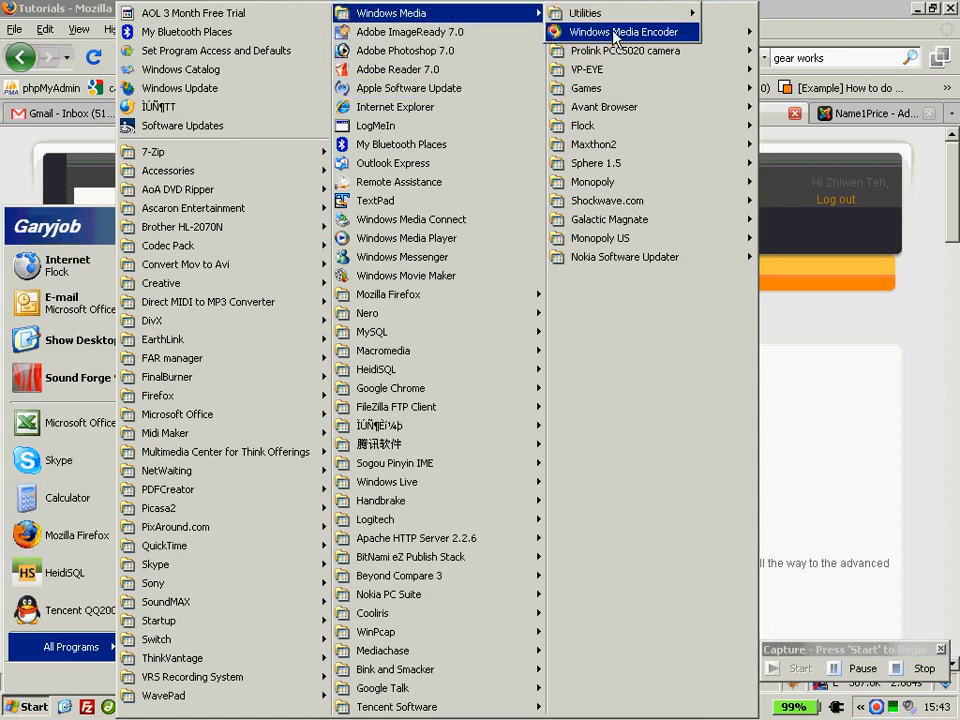
left_click(619, 32)
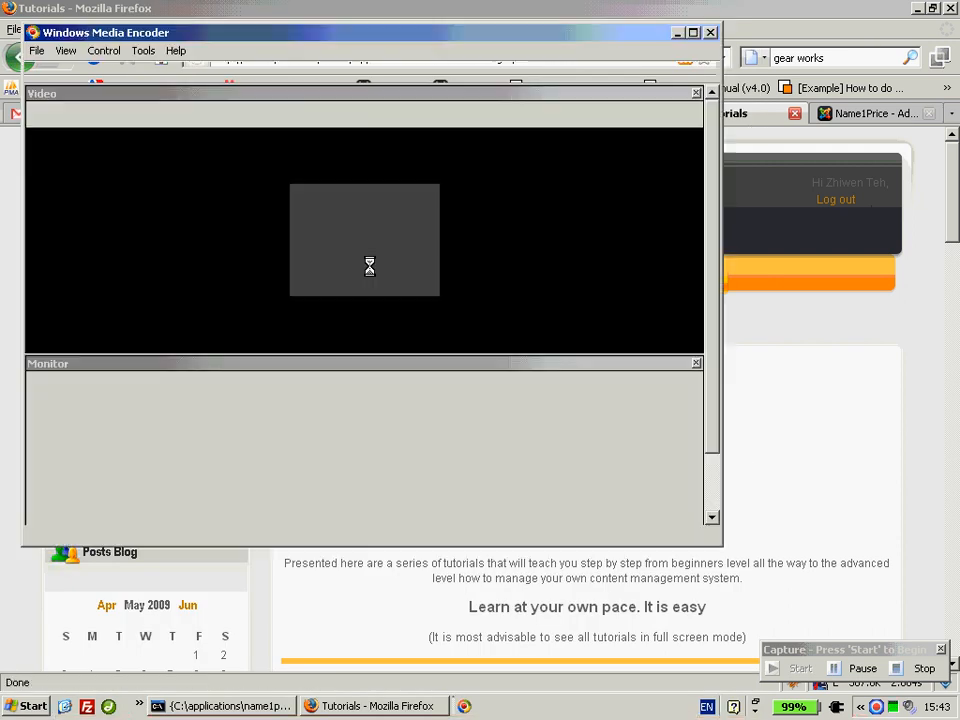
Start a 'Broadcast a live event' session, keeping the default video and audio devices.
left_click(65, 71)
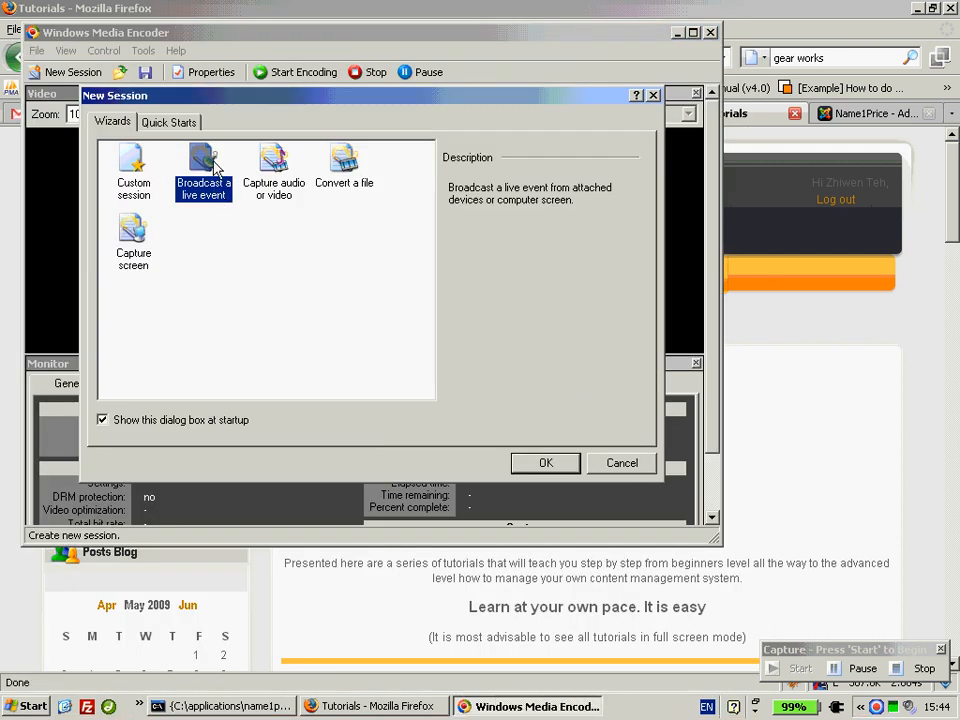
mouse_move(250, 253)
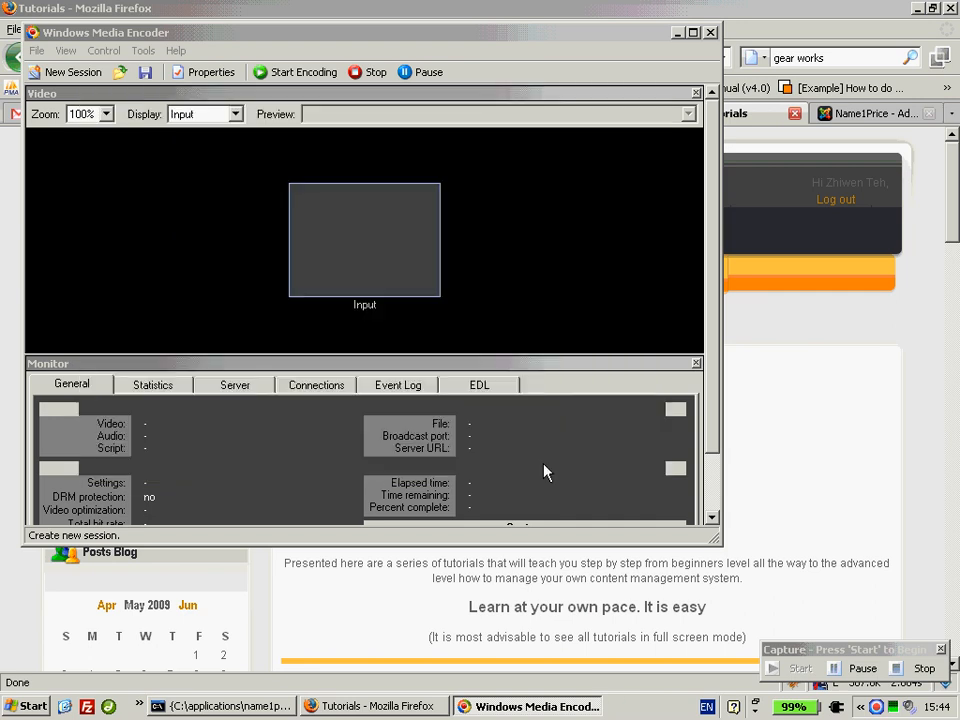
left_click(66, 71)
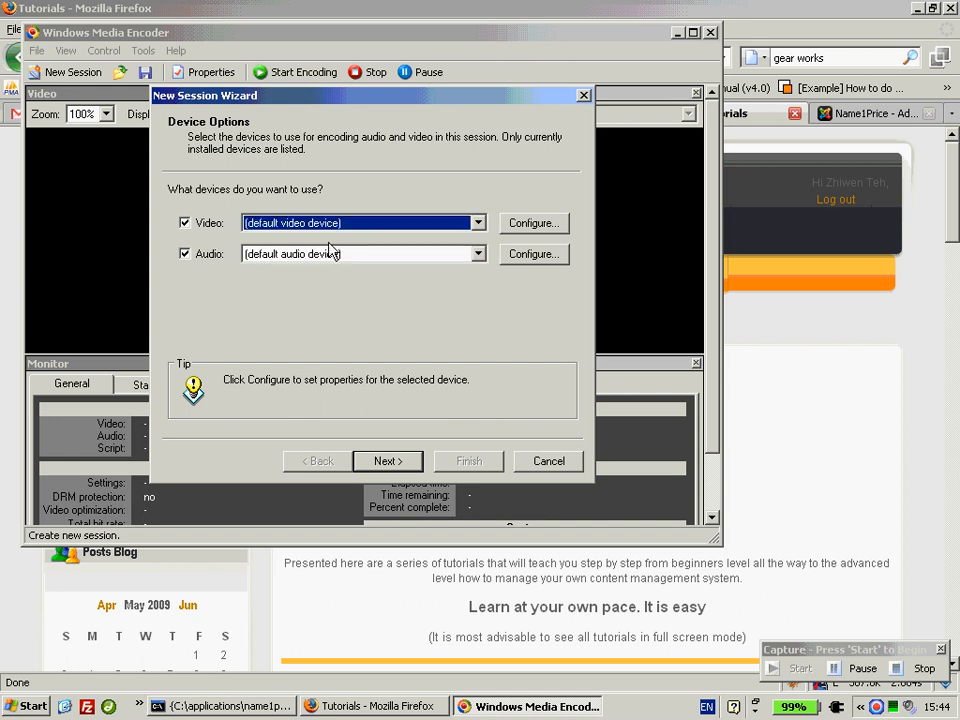
left_click(355, 253)
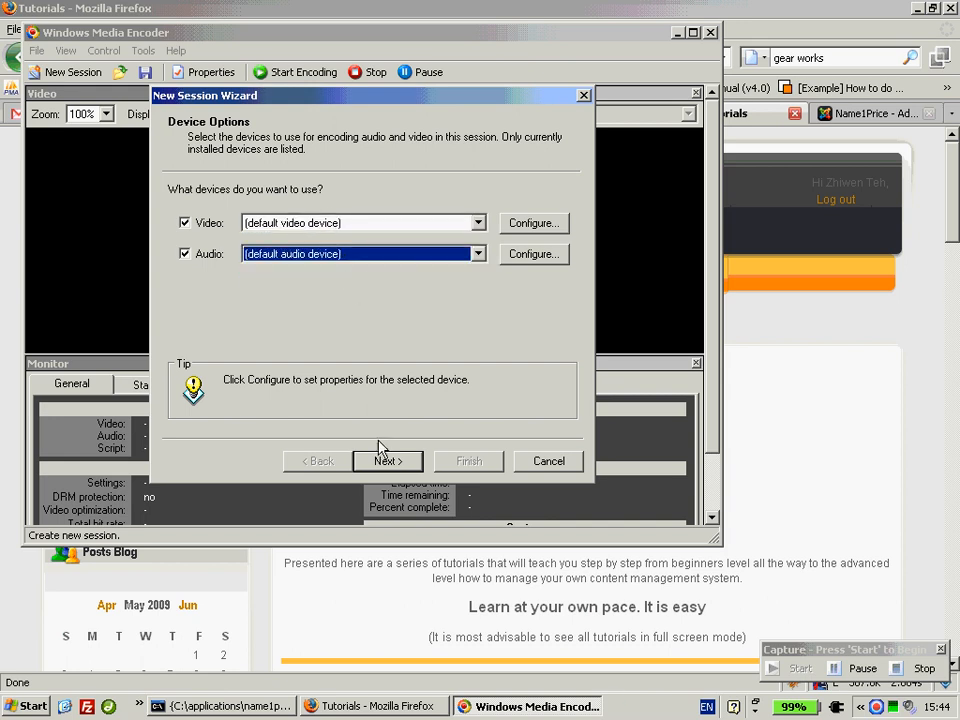
Set the broadcast method to Pull from the encoder after briefly trying Push.
left_click(386, 461)
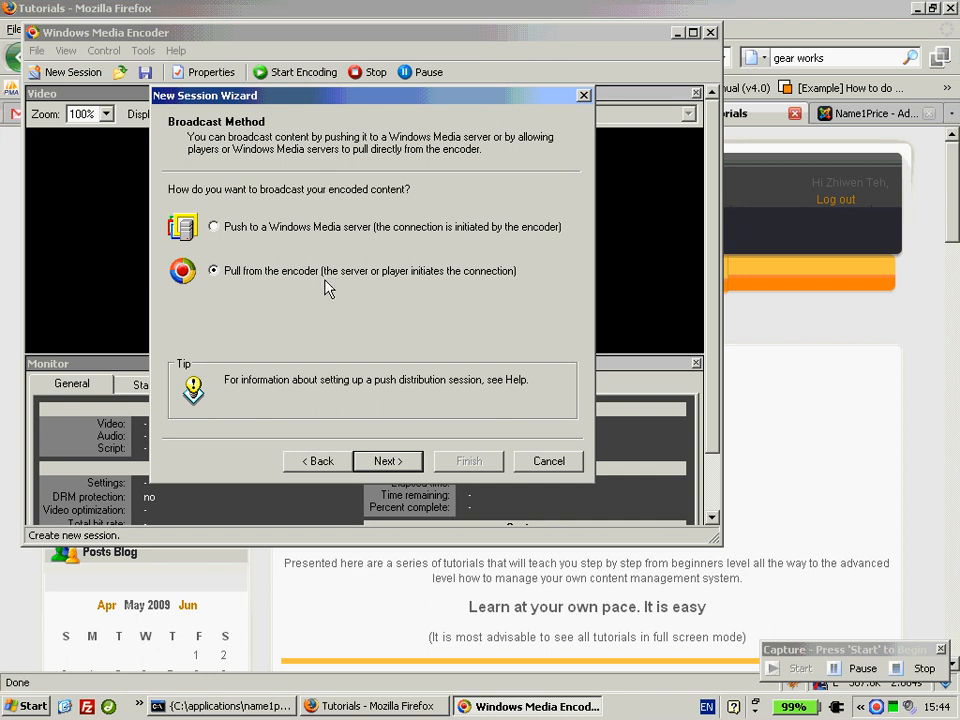
mouse_move(379, 294)
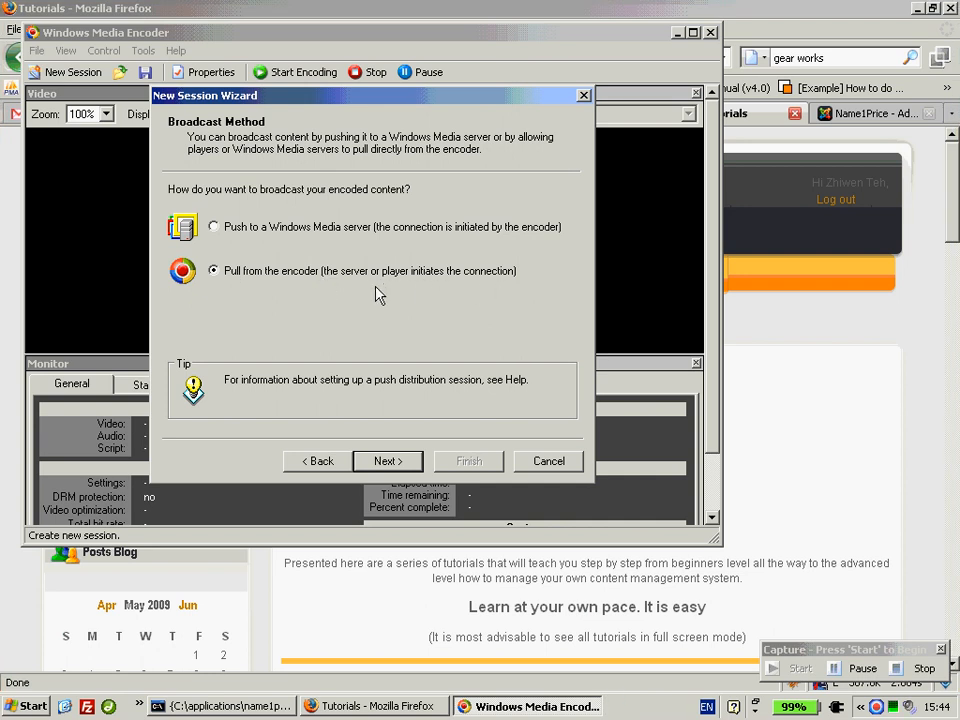
mouse_move(305, 258)
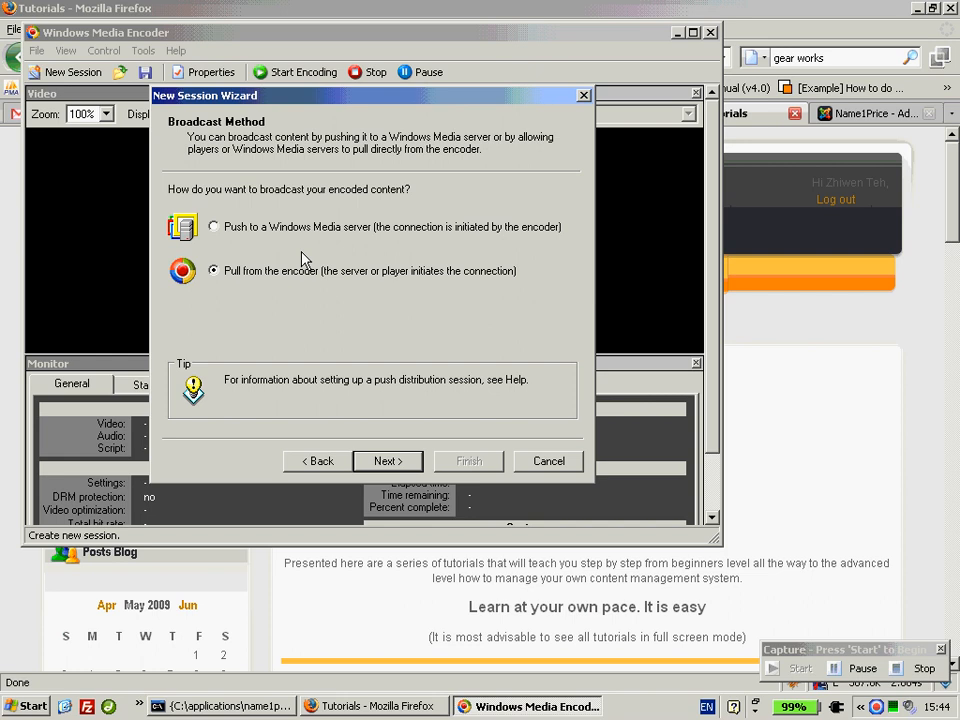
mouse_move(294, 244)
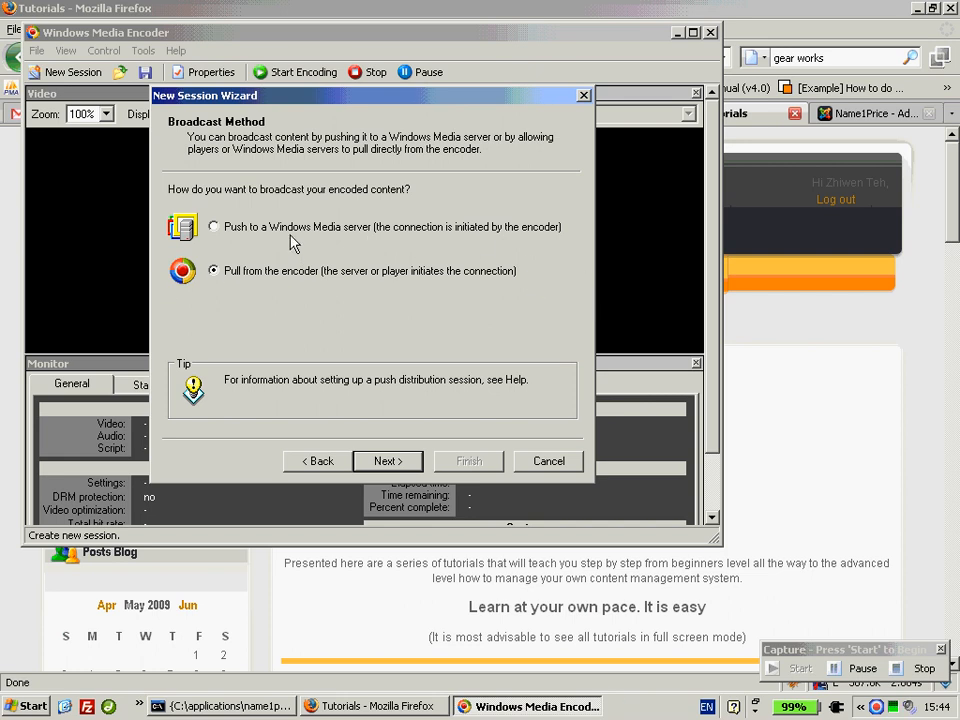
left_click(213, 226)
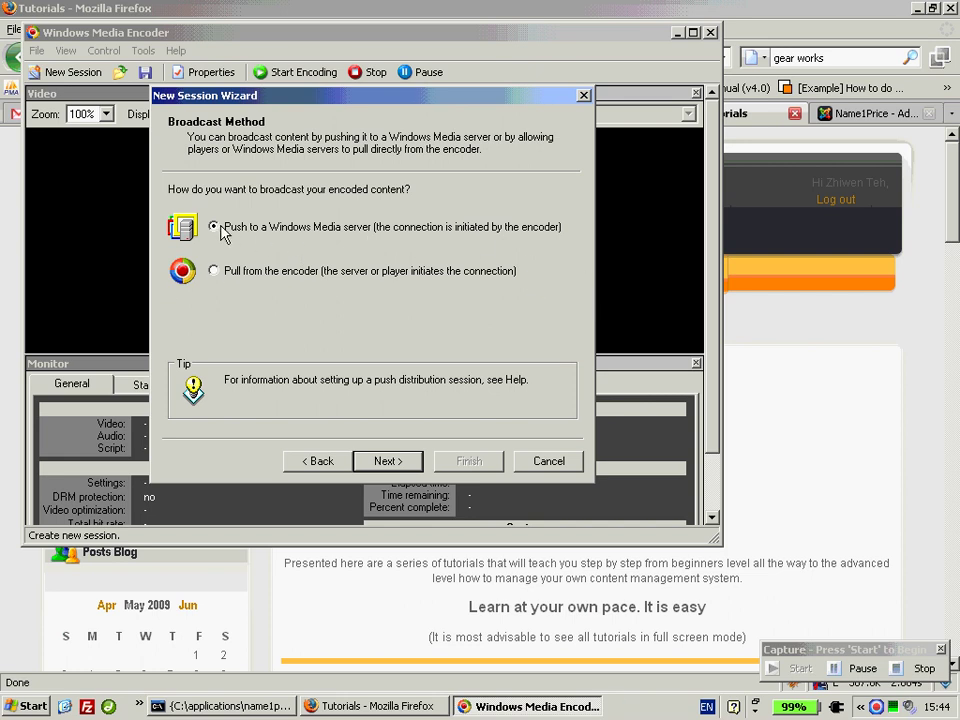
mouse_move(322, 292)
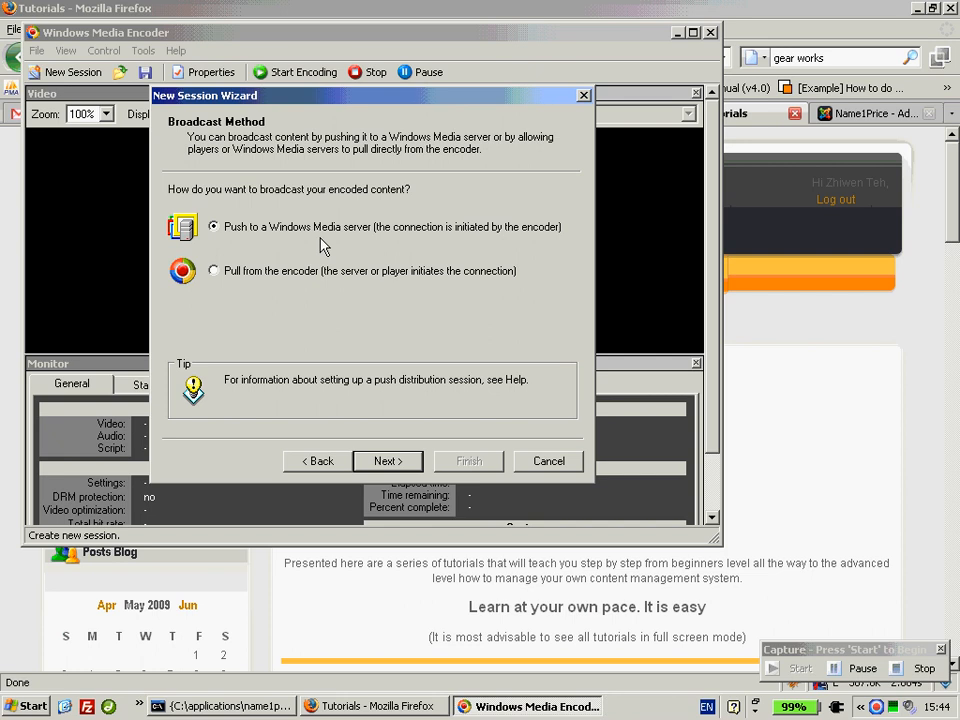
mouse_move(318, 283)
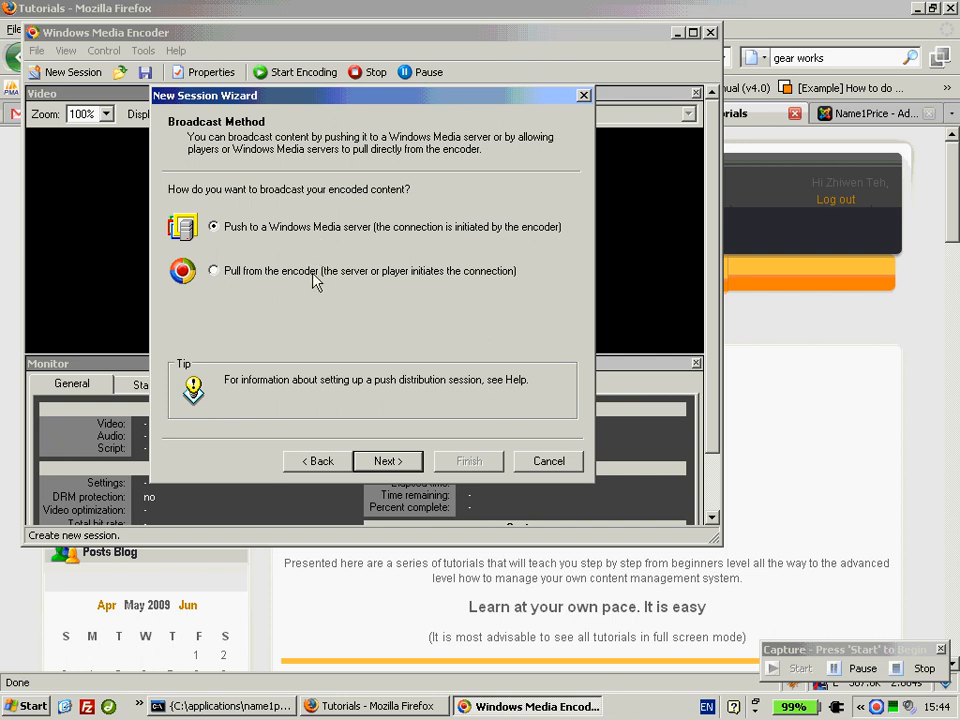
left_click(213, 271)
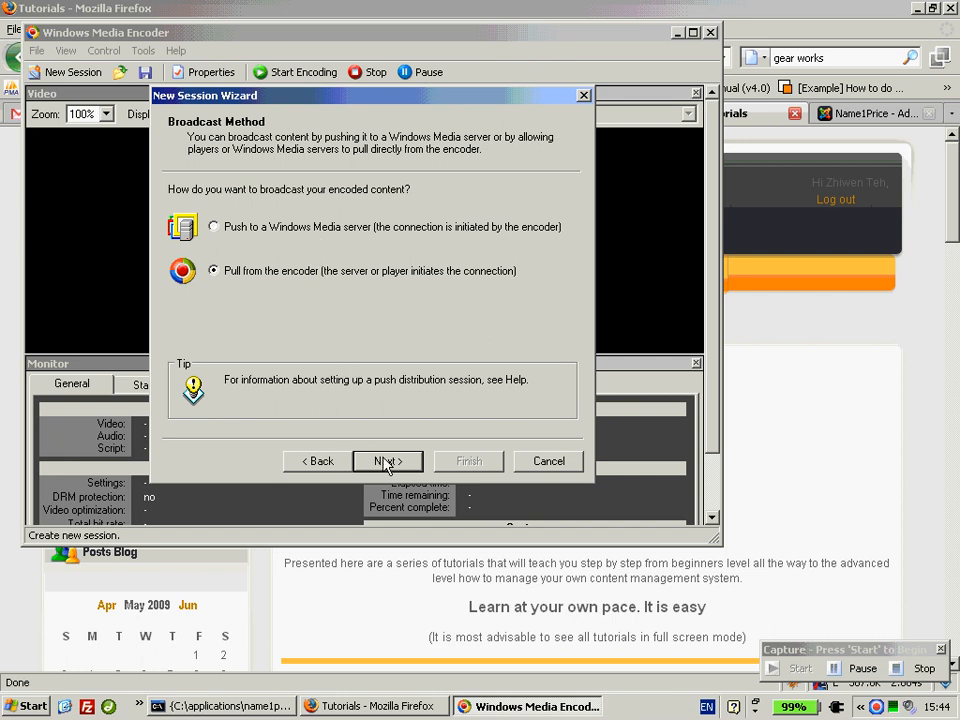
Keep HTTP port 1121 for the broadcast connection and continue to encoding options.
left_click(387, 461)
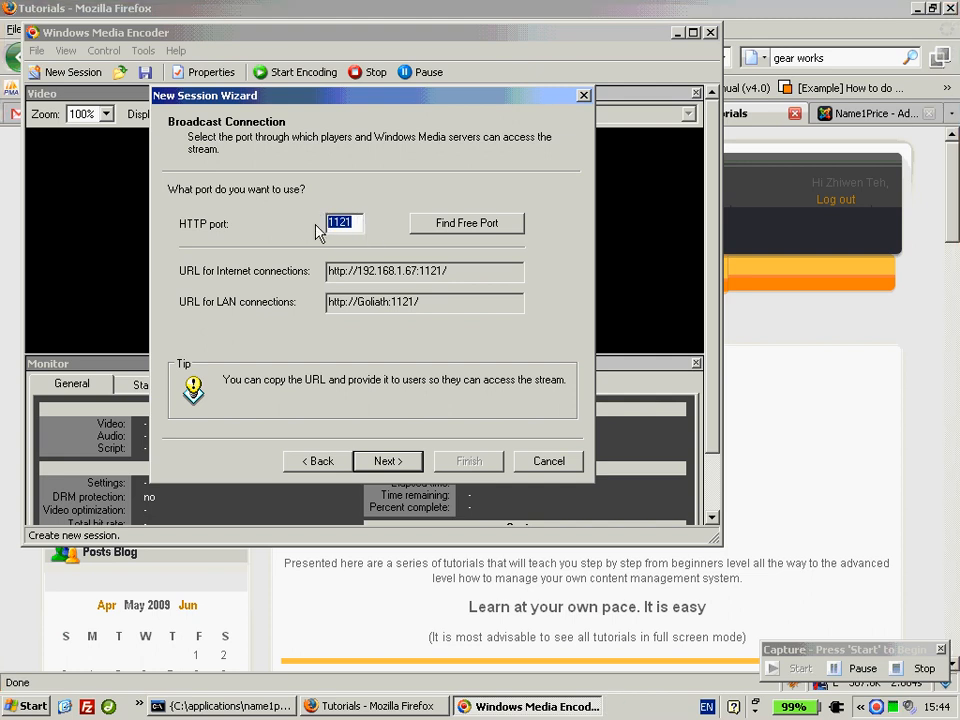
mouse_move(378, 301)
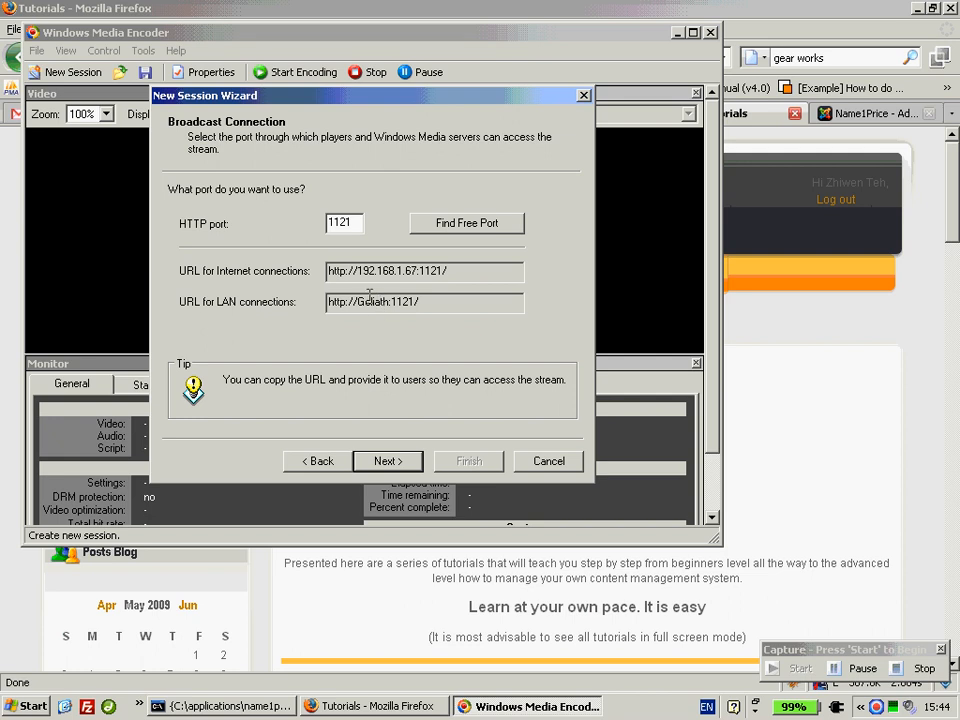
double_click(405, 302)
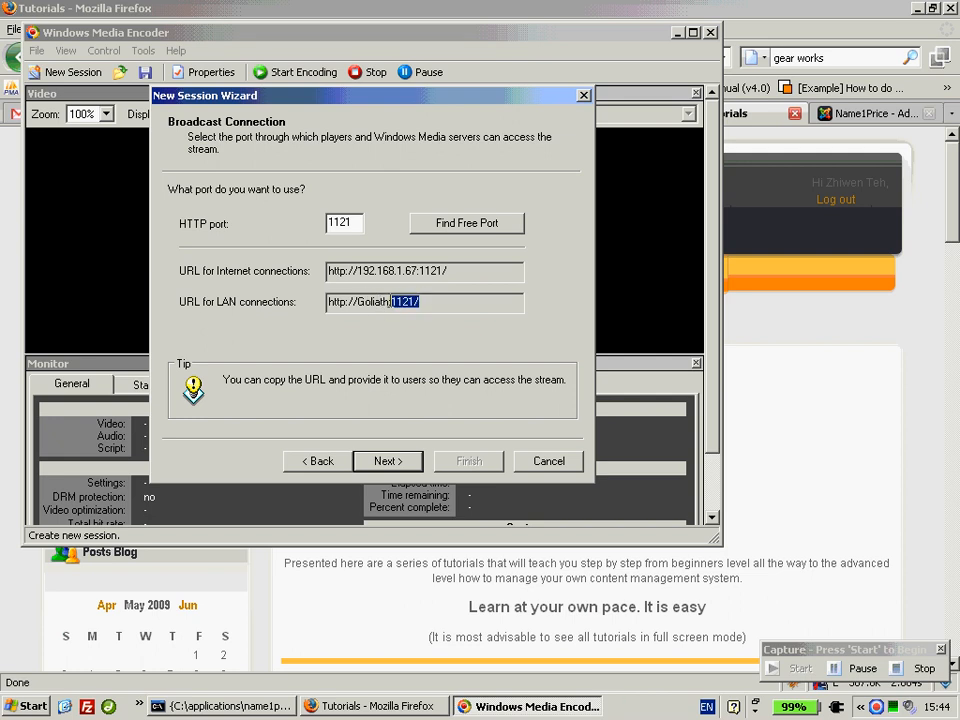
left_click(459, 302)
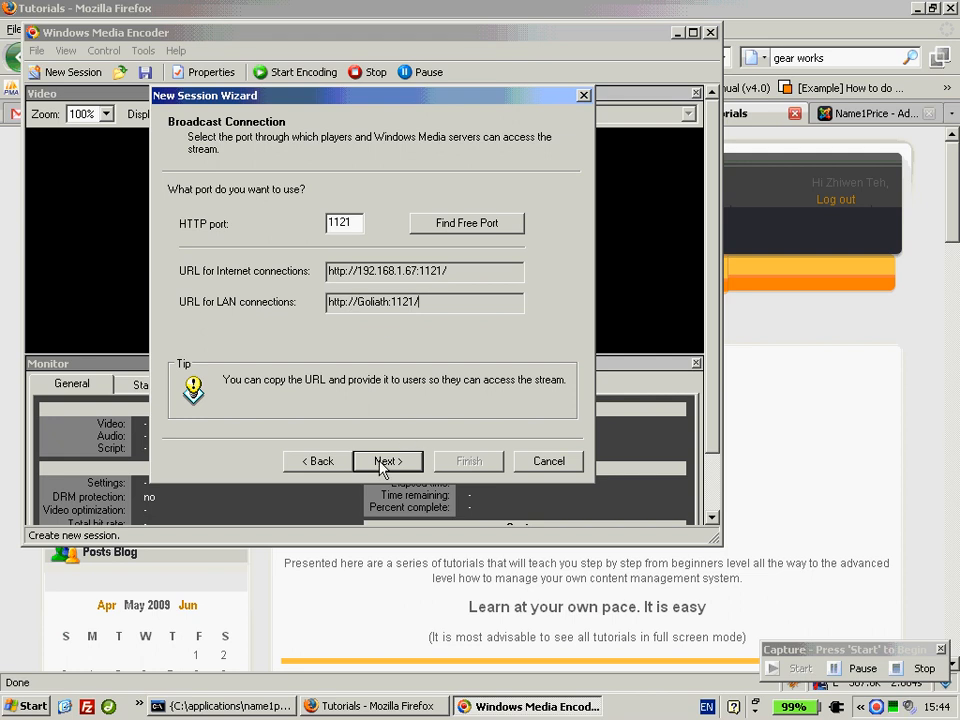
left_click(386, 461)
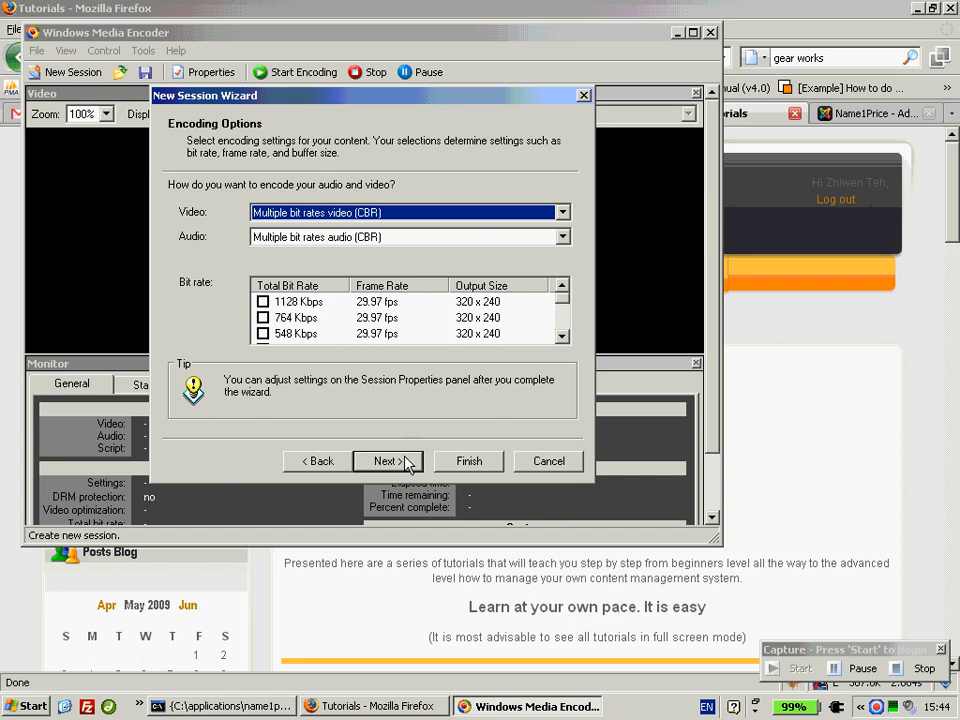
Accept the multiple-bit-rate CBR encoding options and leave archiving turned off.
left_click(386, 461)
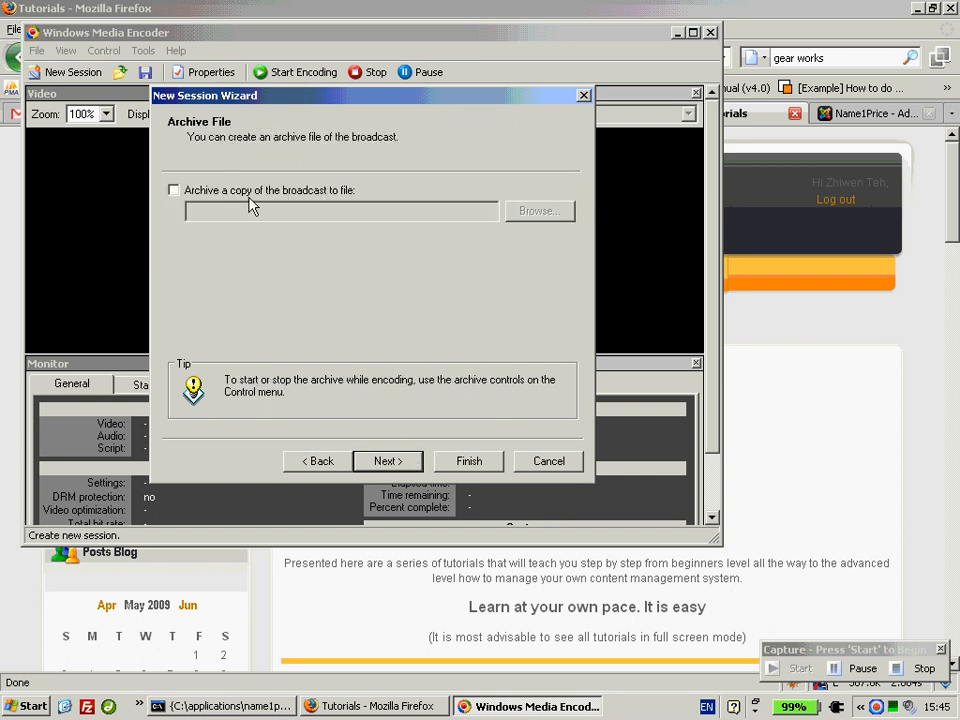
mouse_move(365, 213)
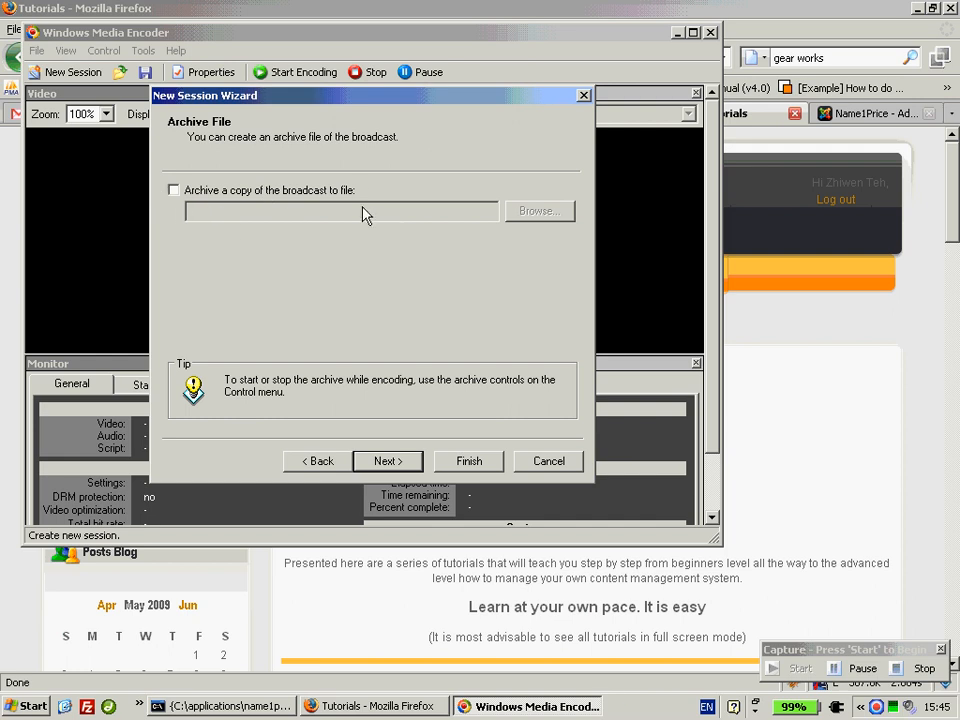
left_click(173, 190)
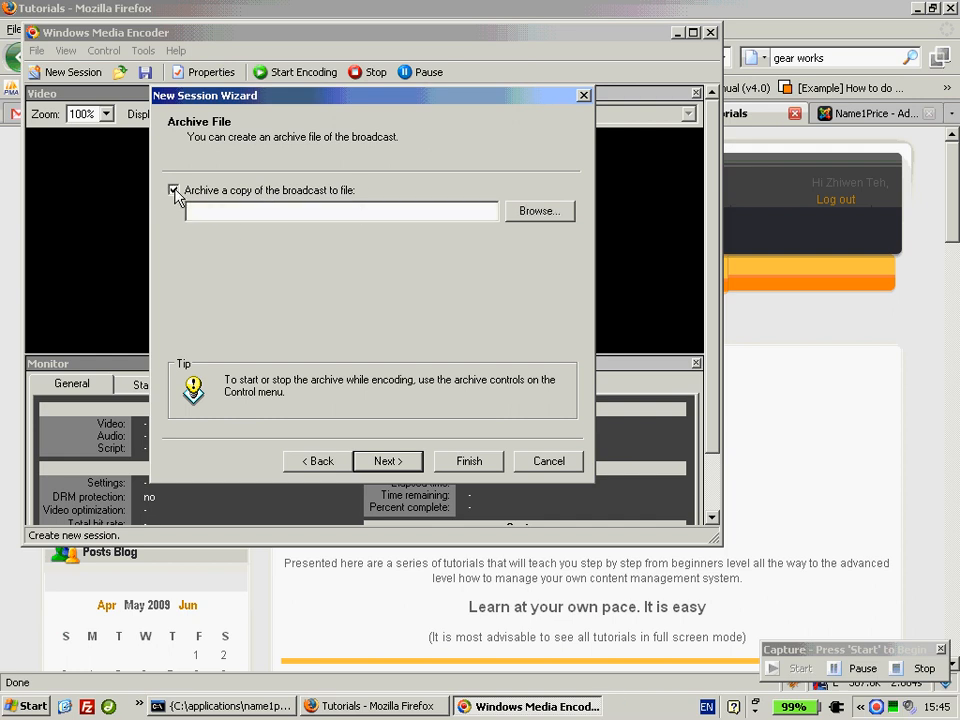
left_click(173, 190)
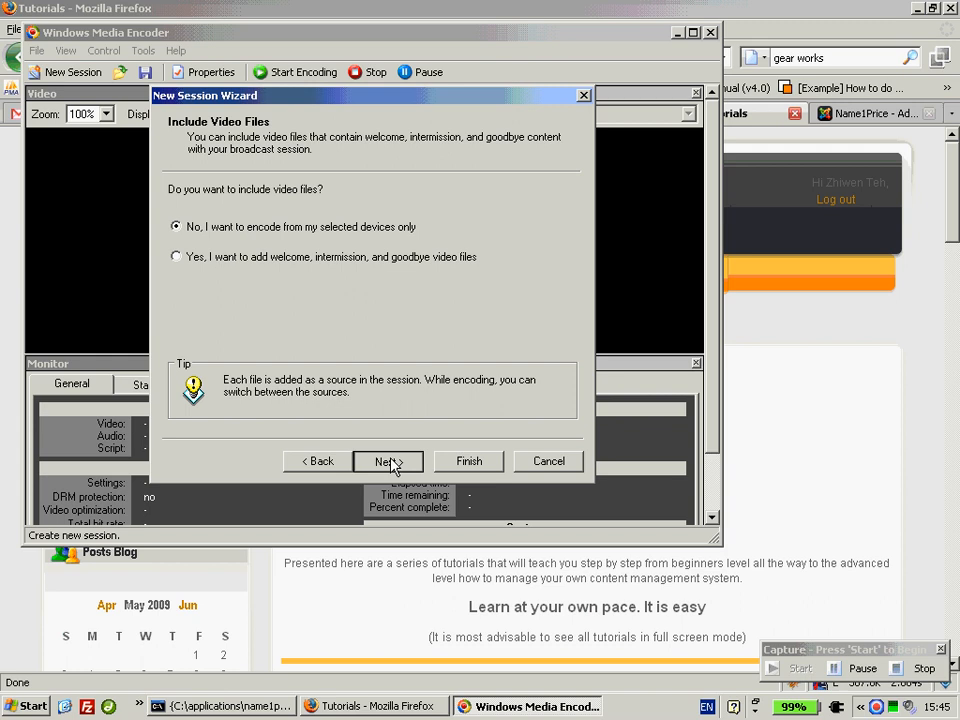
Finish the wizard with devices-only encoding and 'Testing streaming' display information.
left_click(386, 461)
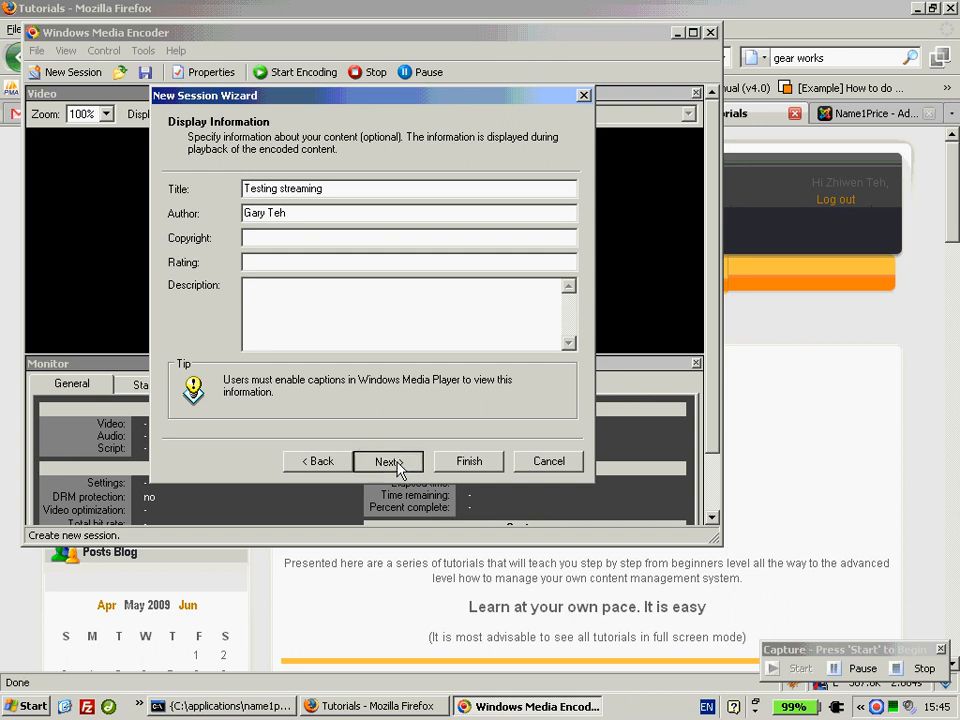
left_click(388, 461)
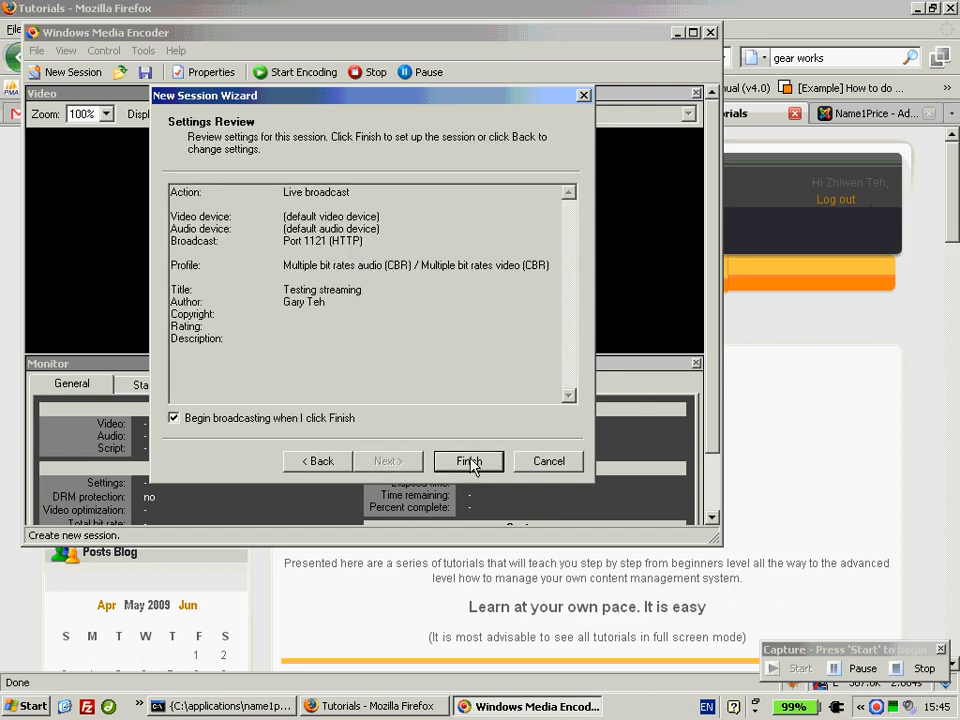
left_click(468, 461)
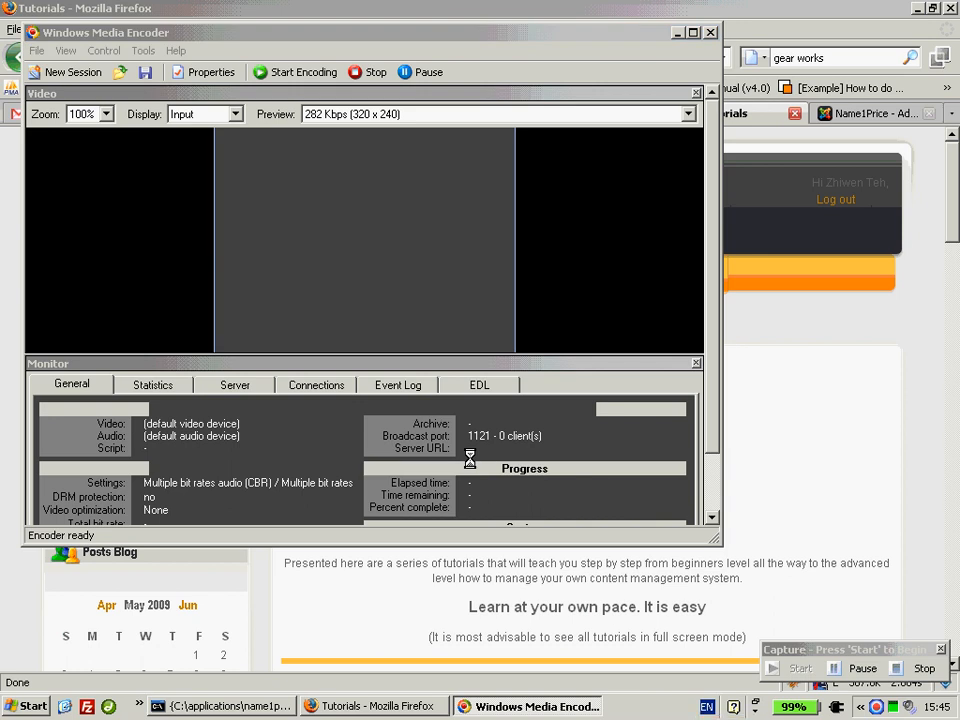
Start encoding on port 1121, acknowledge the client access notice, then switch to FAR Manager.
left_click(294, 72)
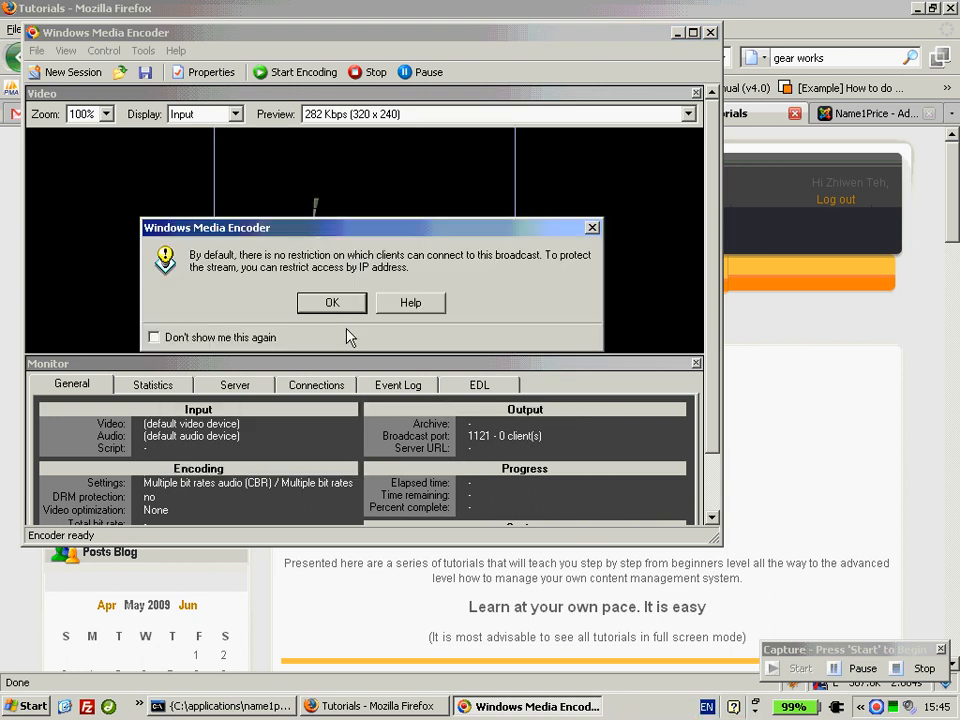
left_click(331, 302)
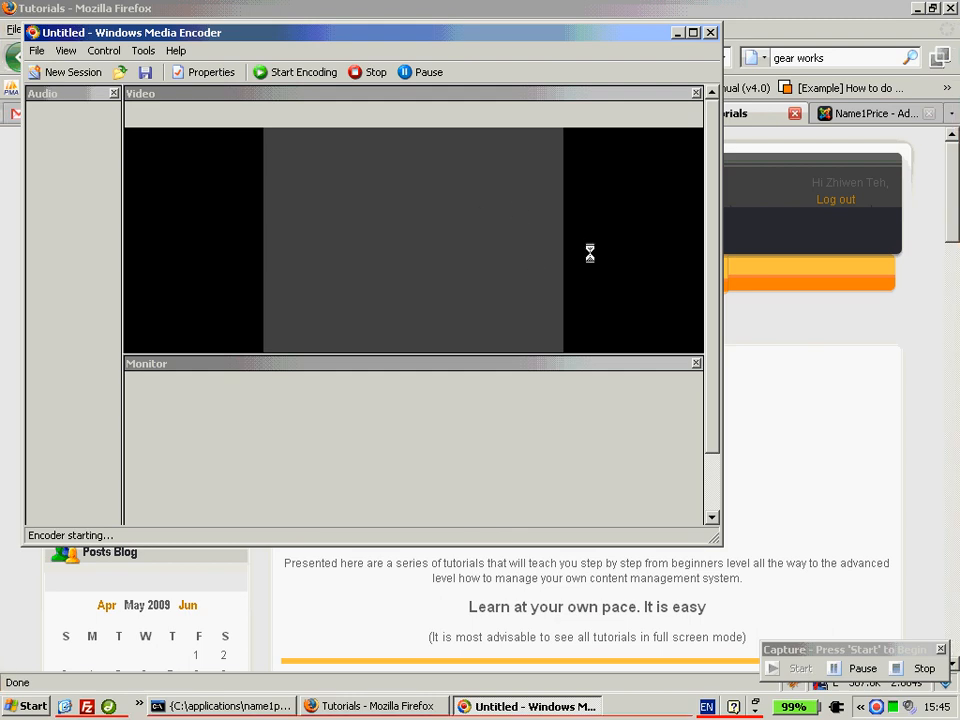
left_click(294, 71)
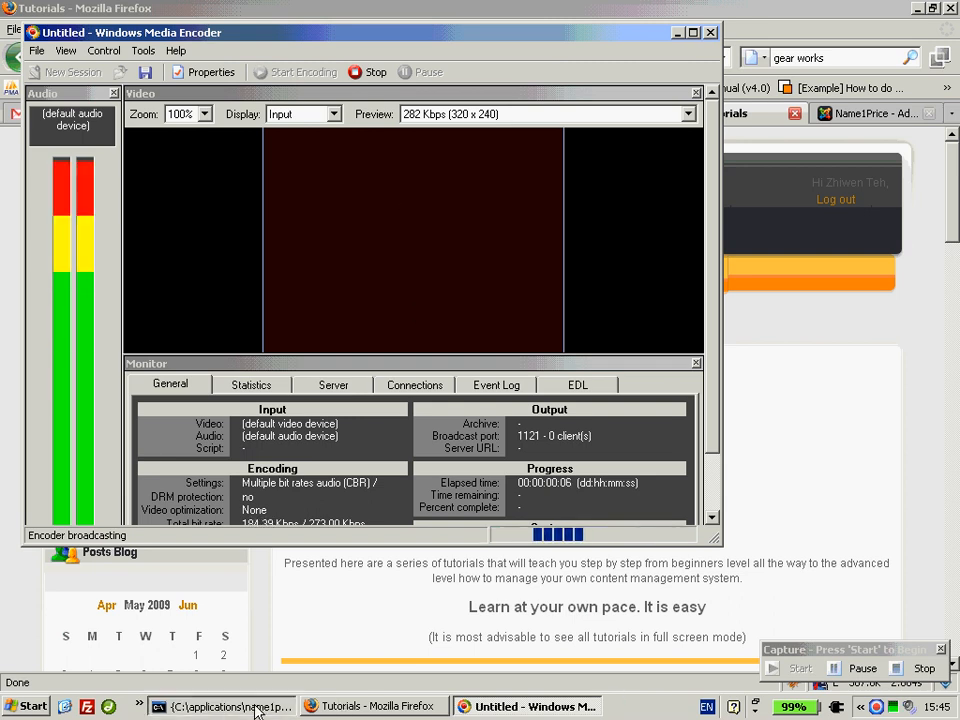
left_click(225, 706)
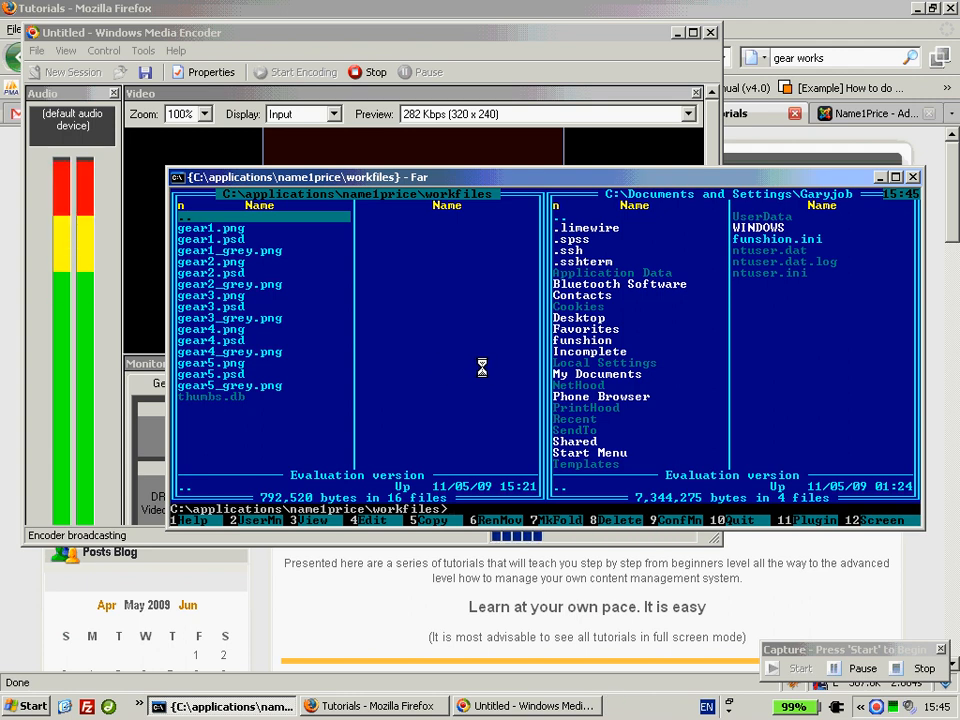
Run 'net start apache2.2' from the FAR command line to start Apache.
type("aps")
type("net start")
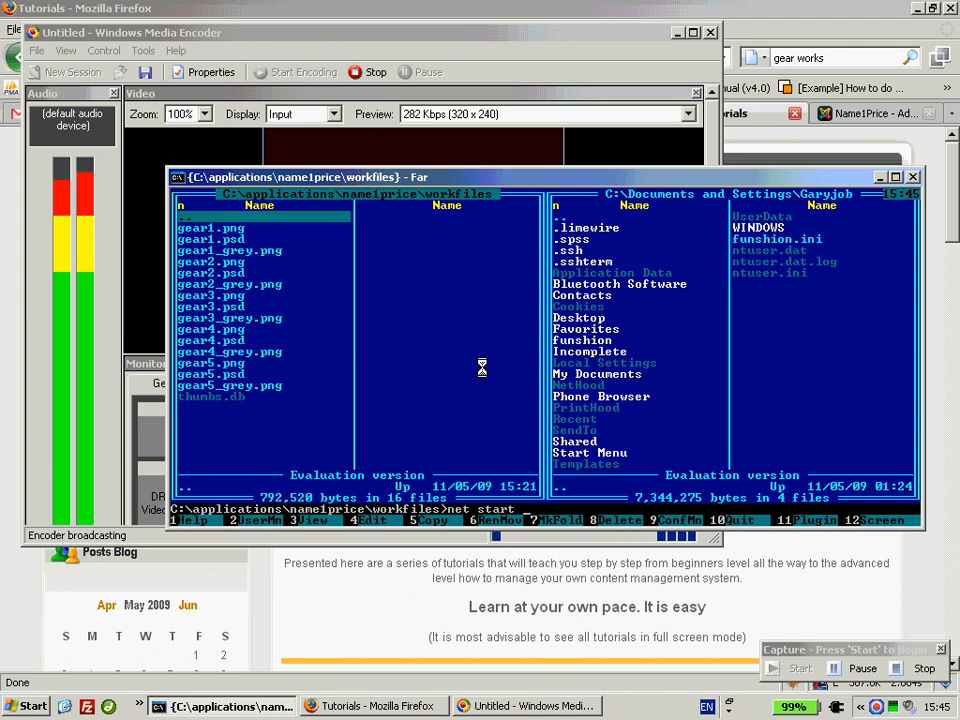
type("apache2.2")
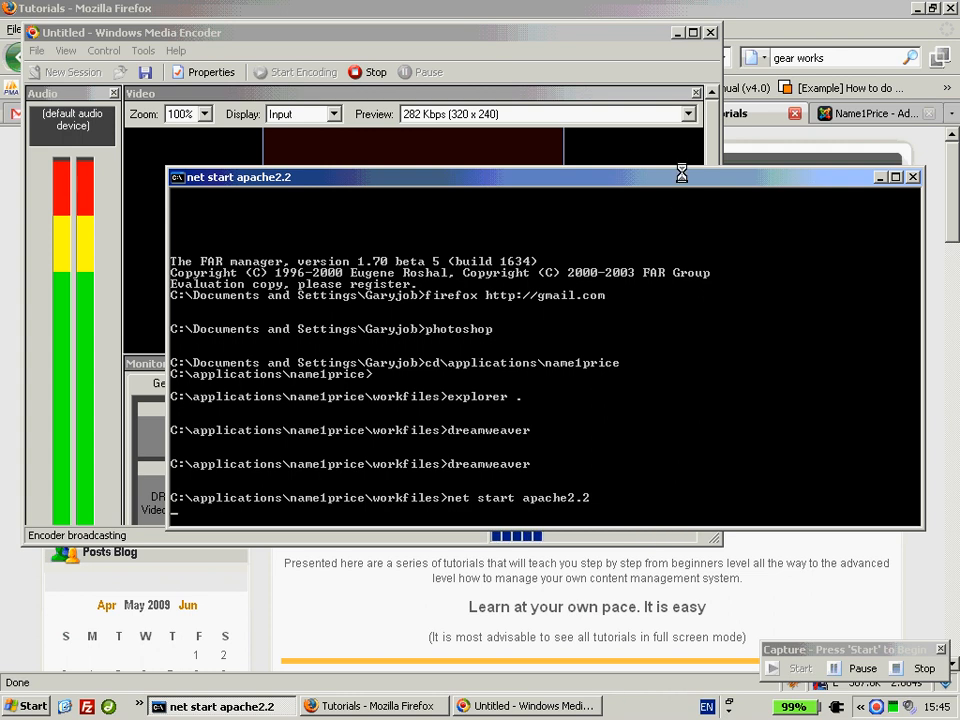
key("Return")
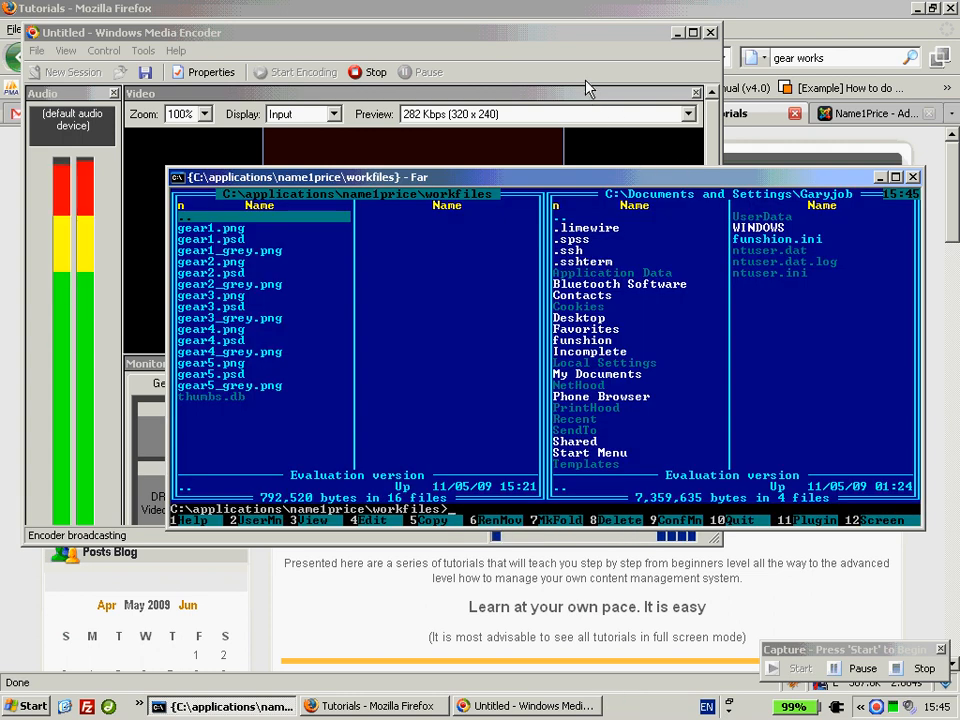
mouse_move(693, 335)
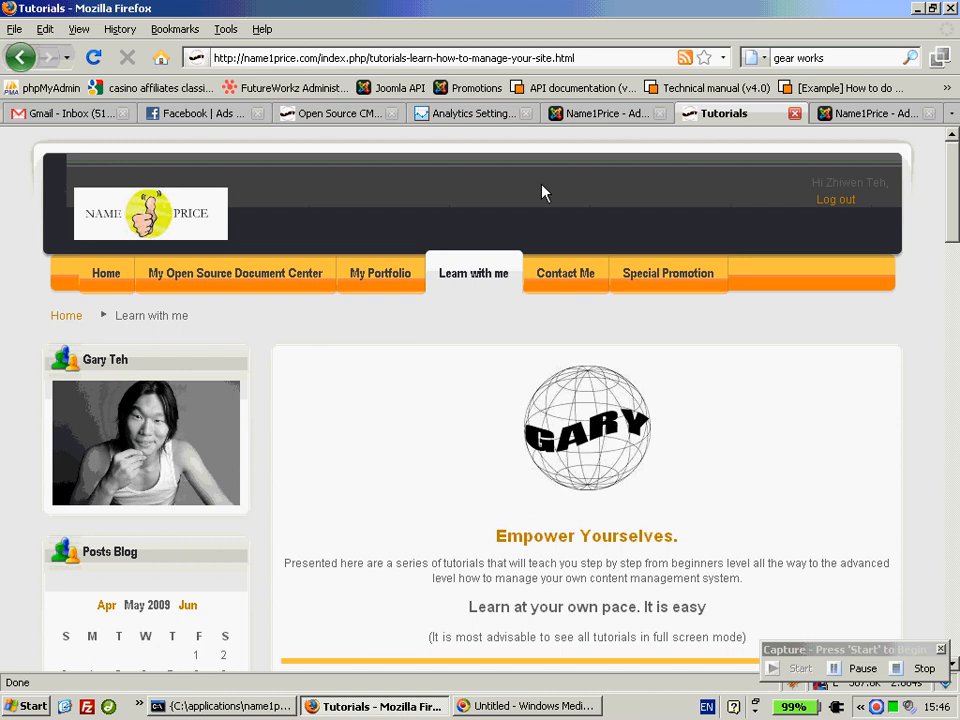
Load localhost webcam.html in Firefox, check the encoder window, and return to Firefox.
type("localhost/test/")
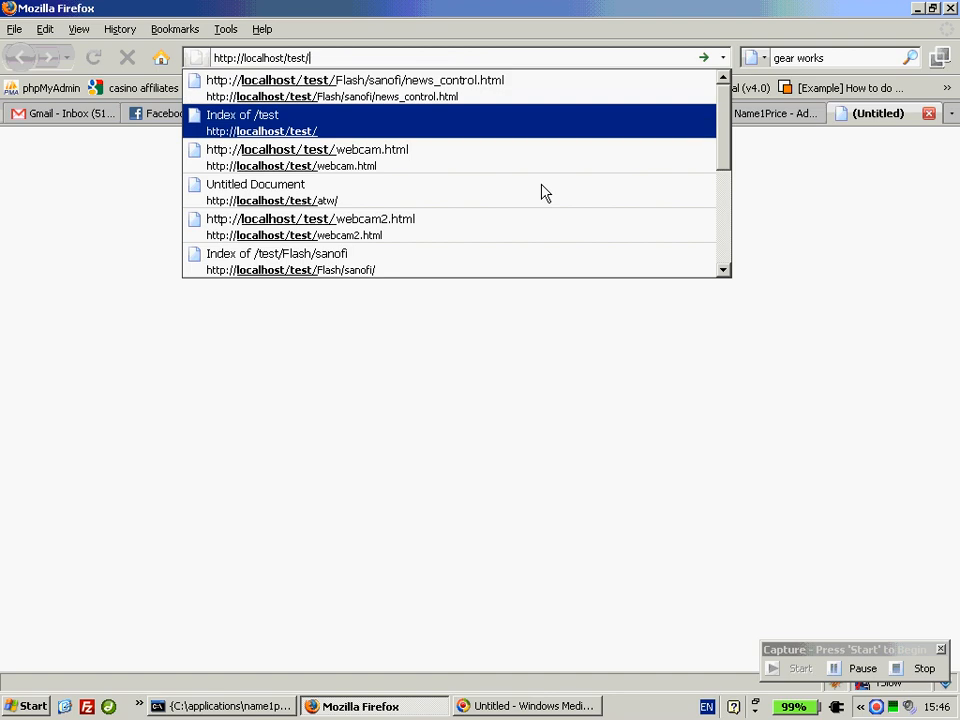
left_click(319, 149)
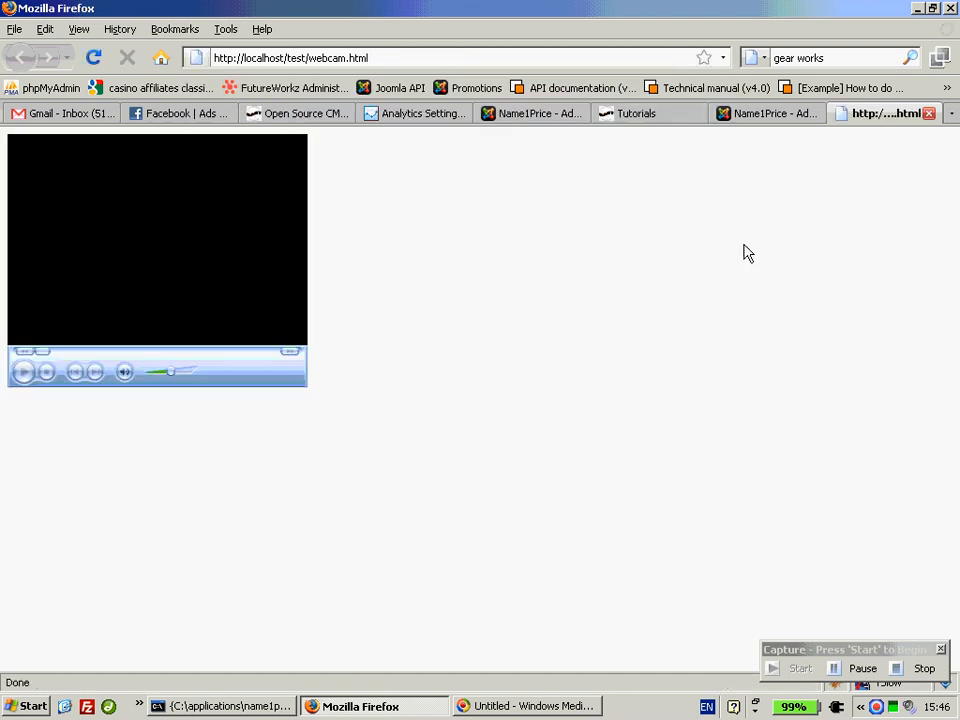
mouse_move(263, 383)
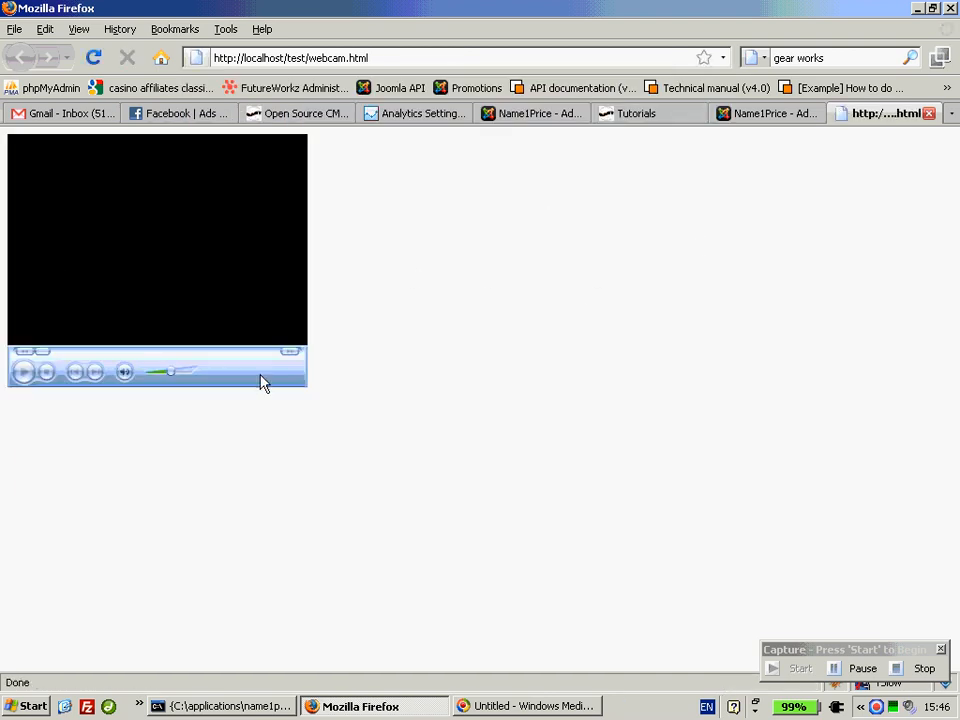
mouse_move(479, 279)
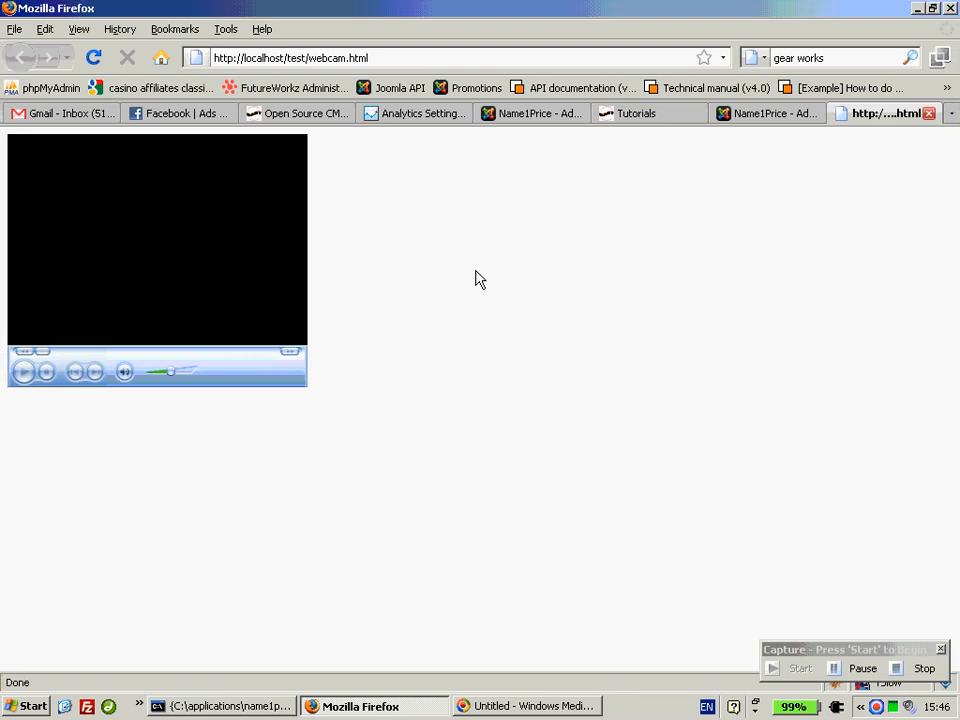
left_click(534, 706)
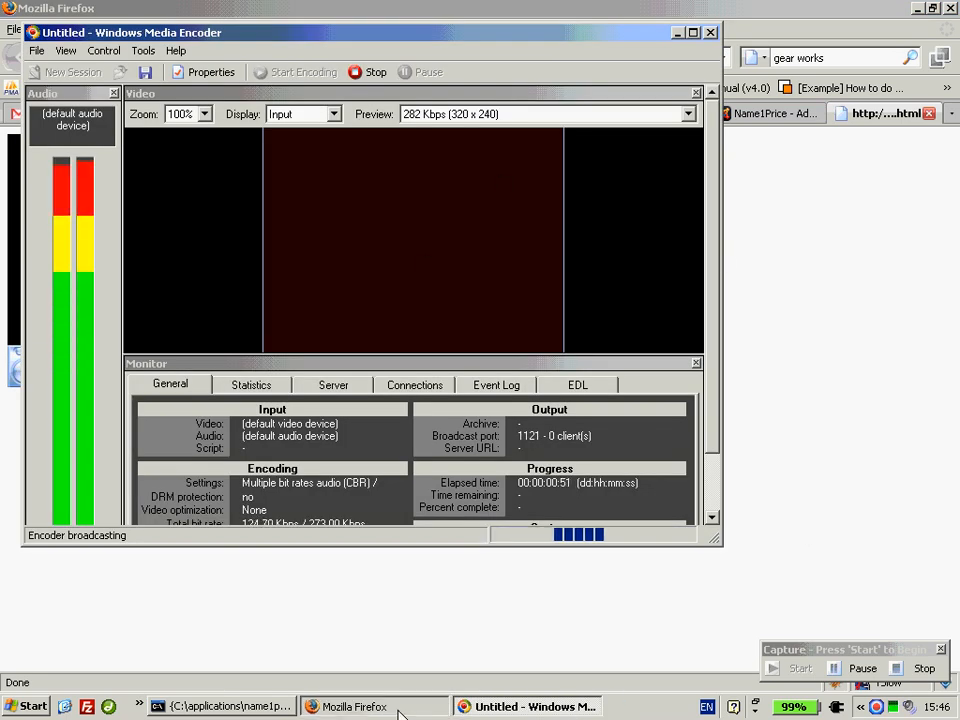
left_click(352, 706)
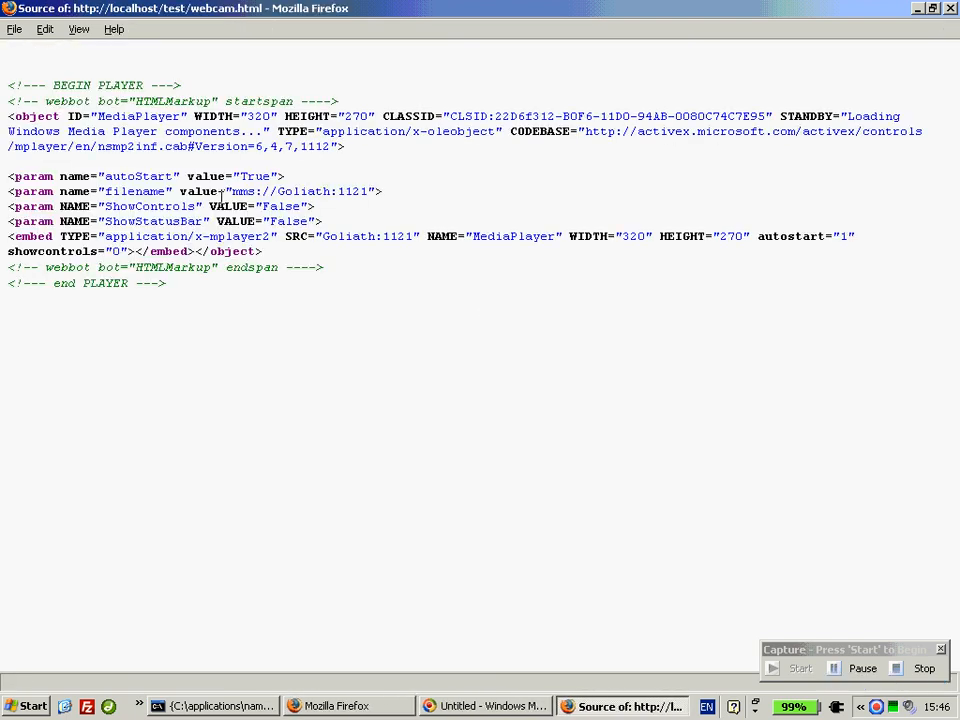
Select the entire webcam page source, then open the Start menu program list.
key("ctrl+a")
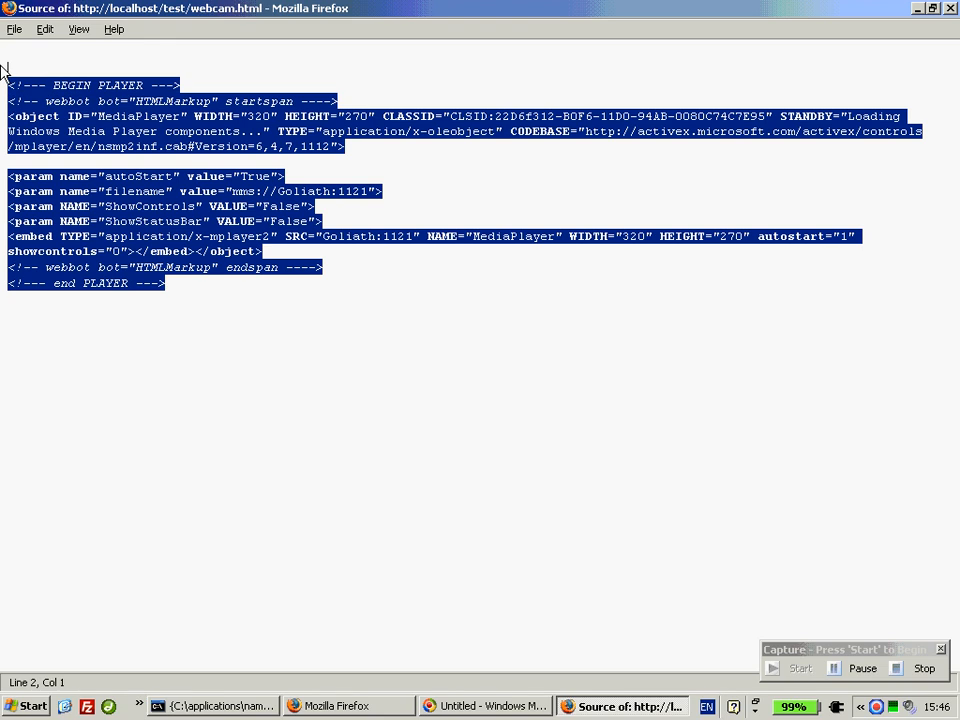
mouse_move(546, 335)
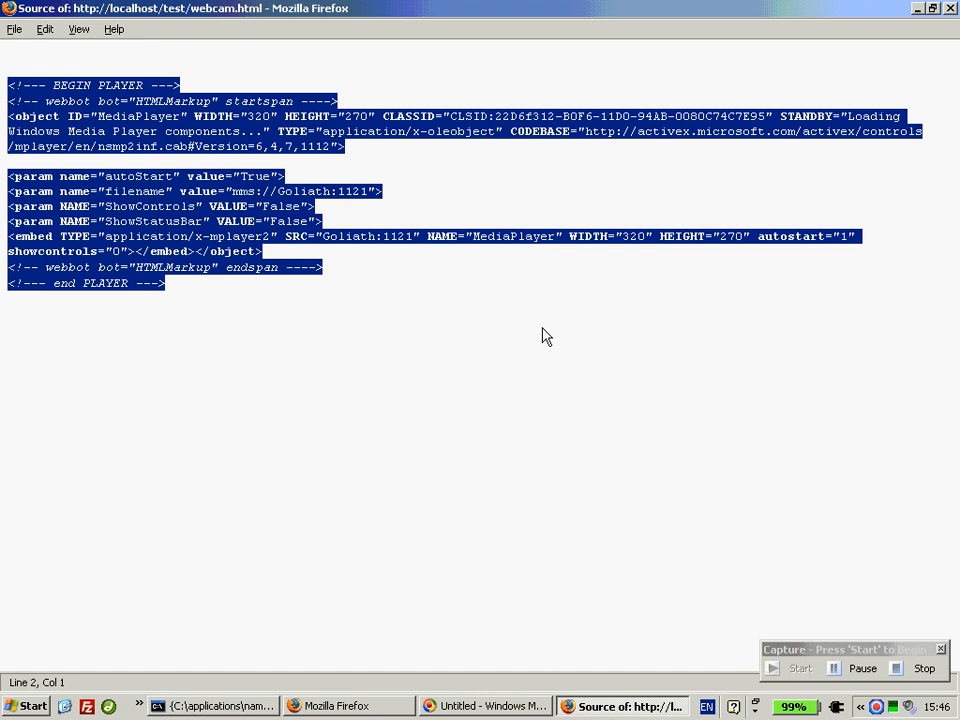
mouse_move(350, 233)
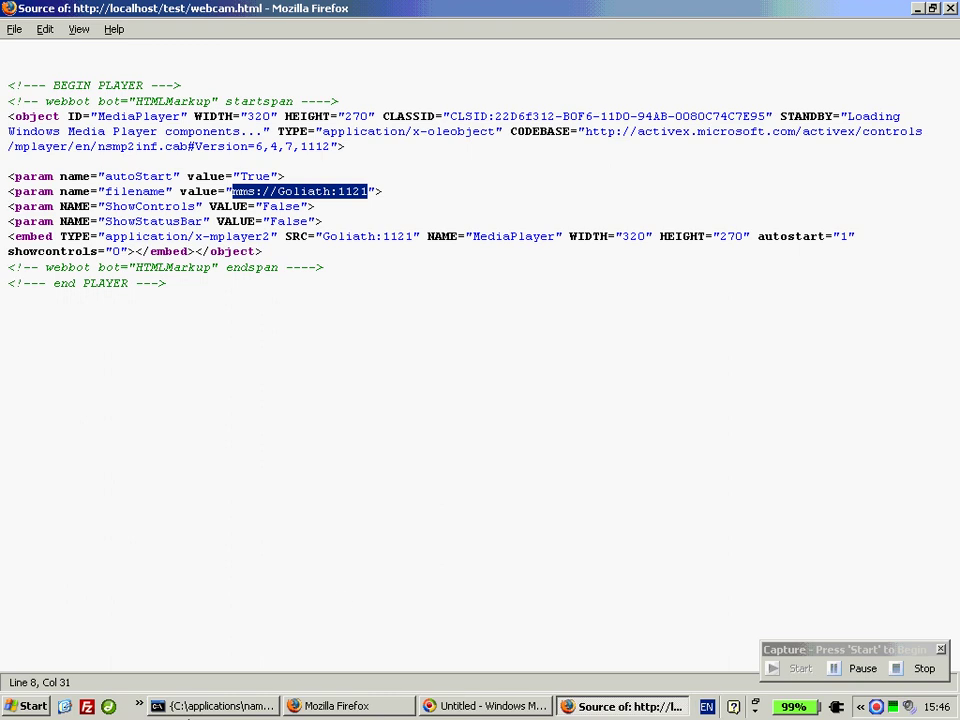
left_click(28, 705)
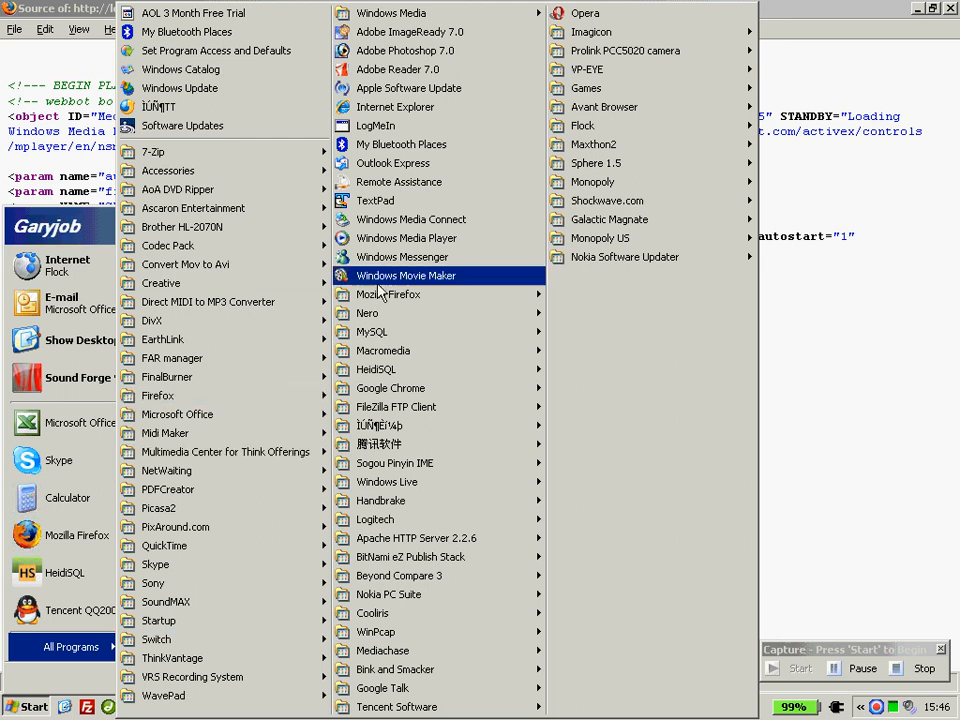
Open mms://Goliath:1121 in Windows Media Player and confirm the encoder shows one client.
left_click(406, 238)
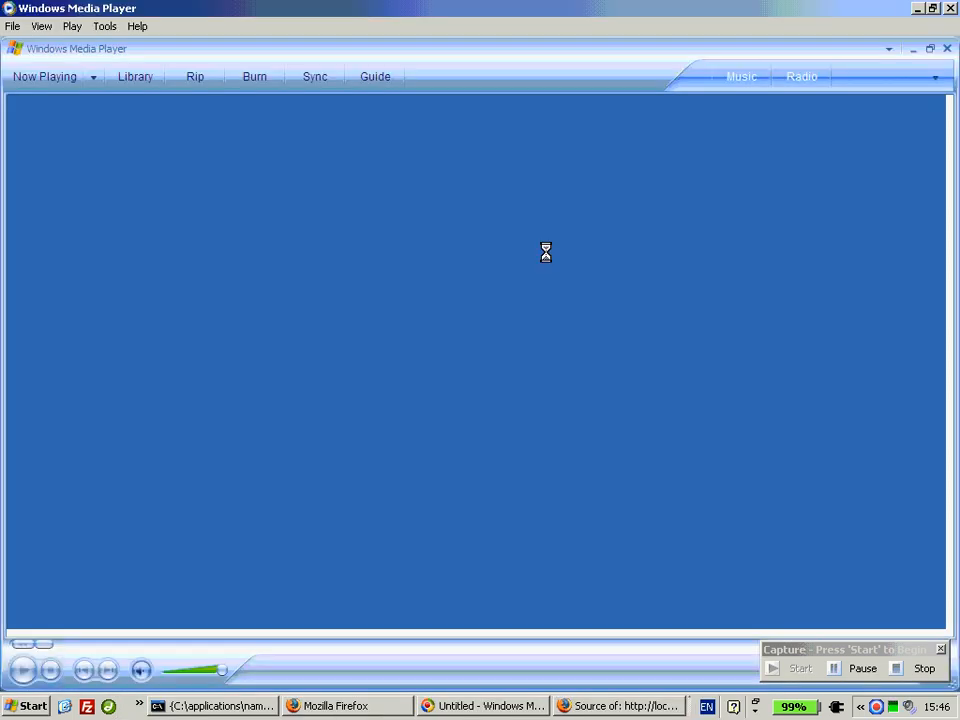
left_click(44, 76)
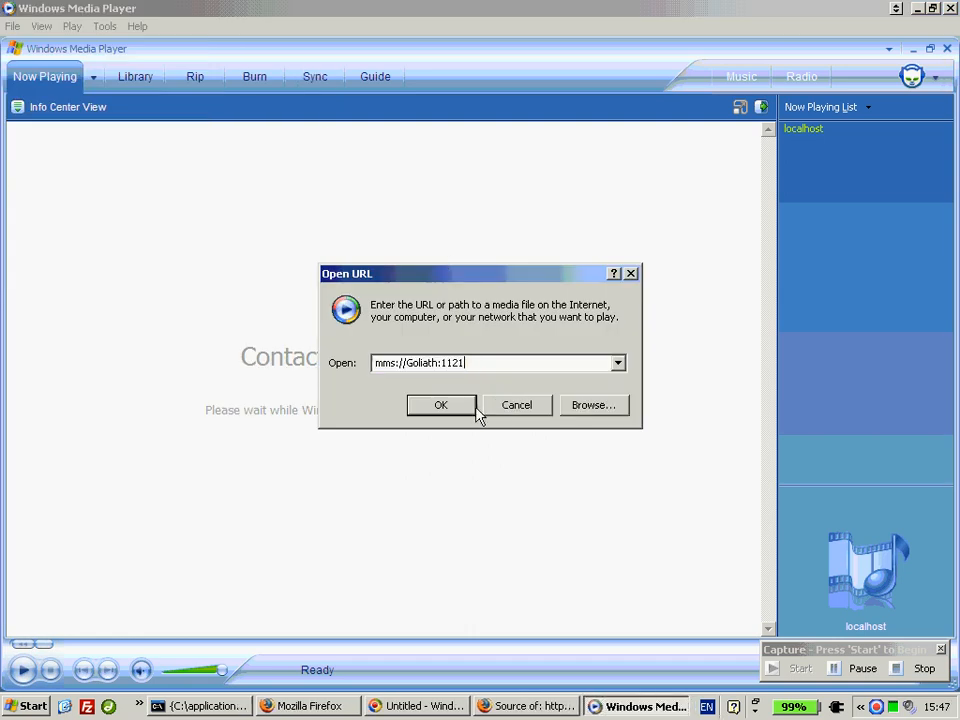
left_click(440, 405)
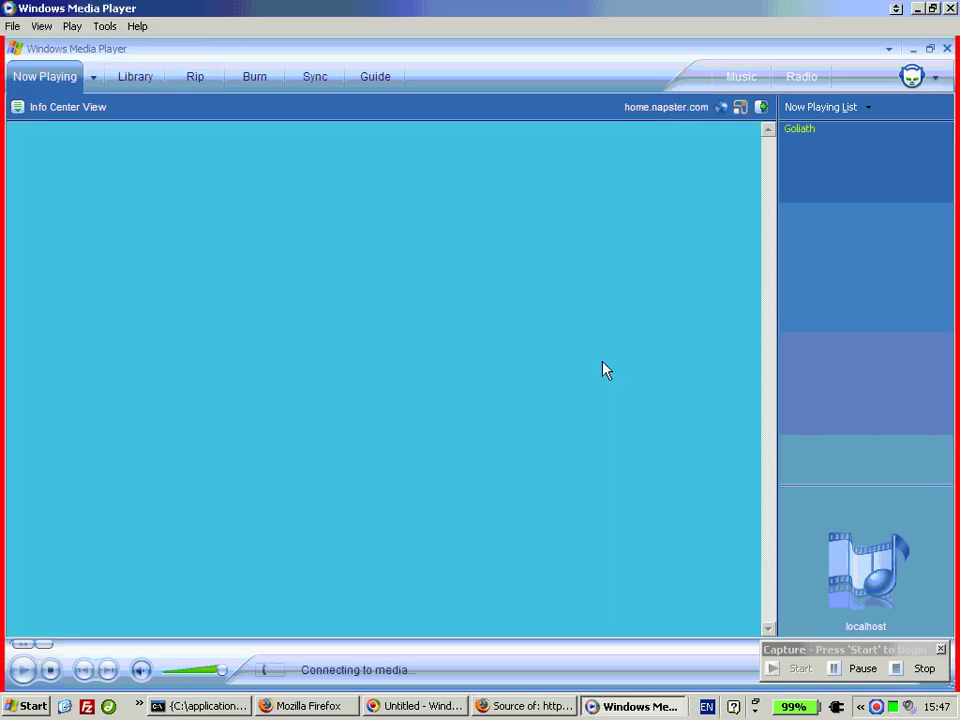
left_click(484, 706)
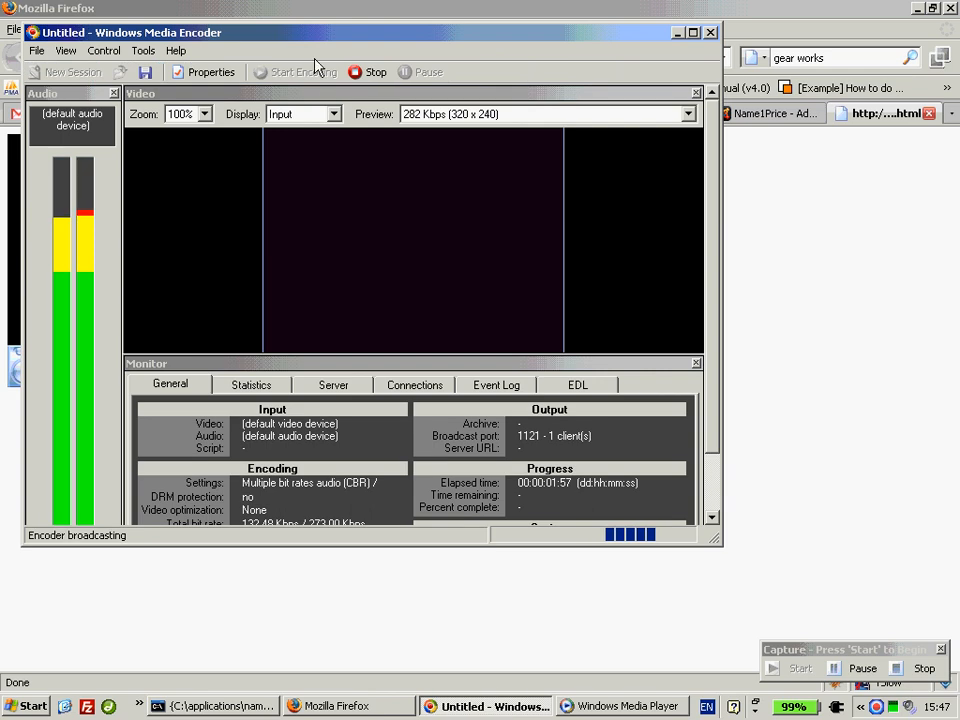
Return to the Firefox webcam page and expand the Quick Launch browser list.
left_click(349, 706)
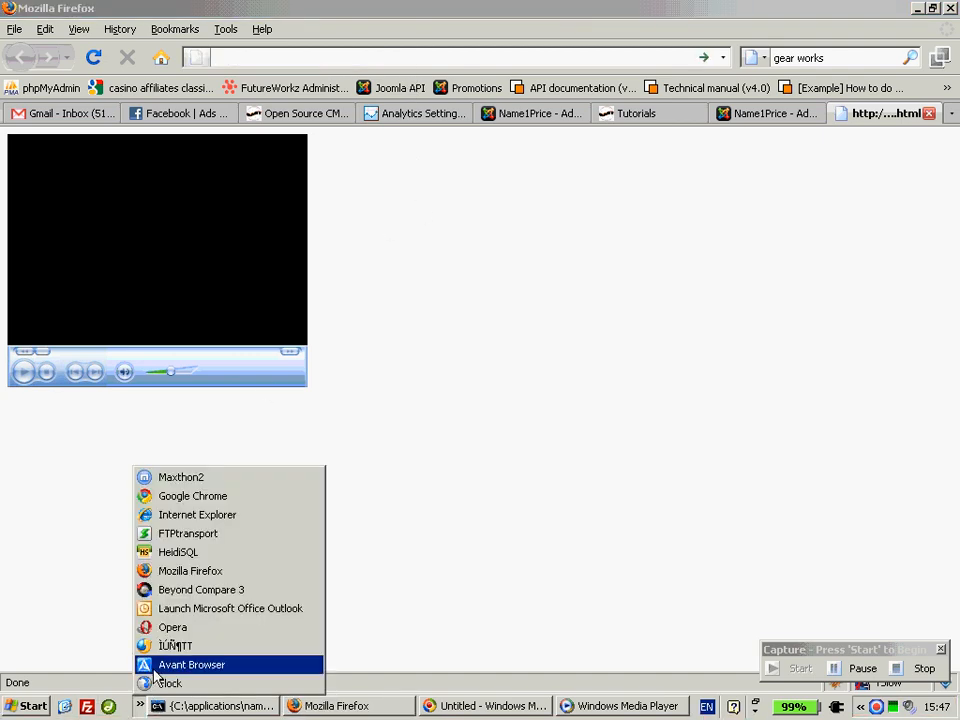
left_click(630, 410)
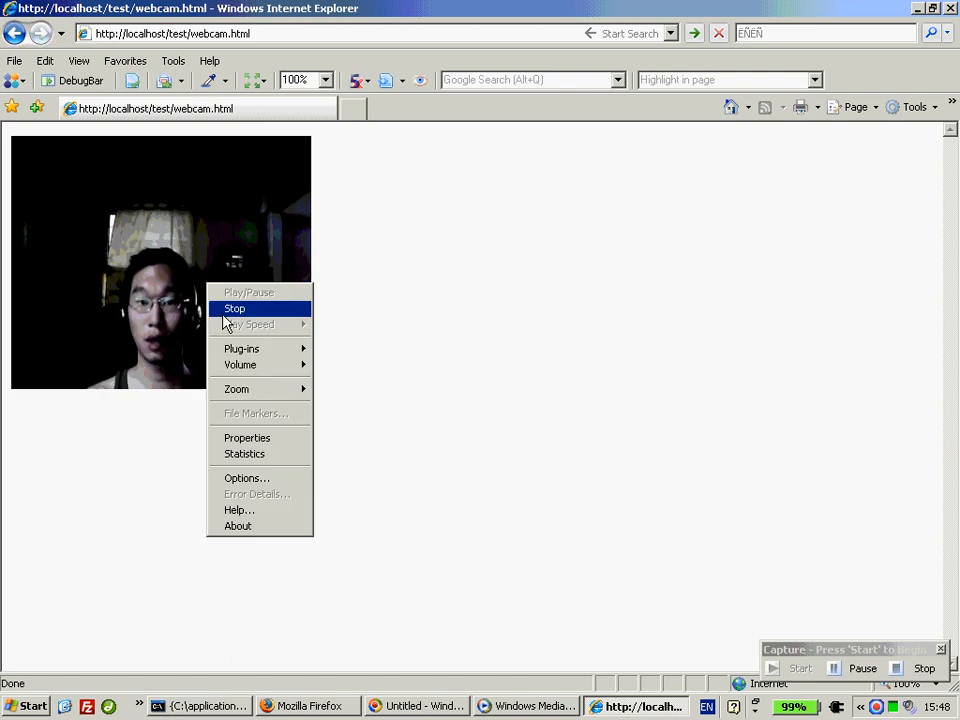
left_click(451, 311)
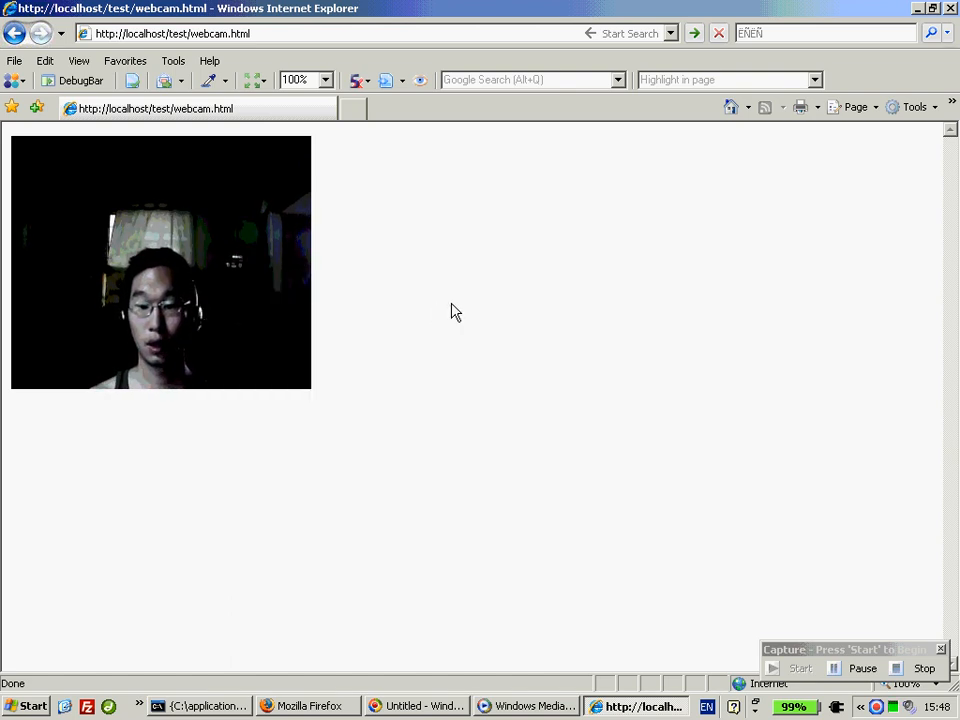
mouse_move(222, 443)
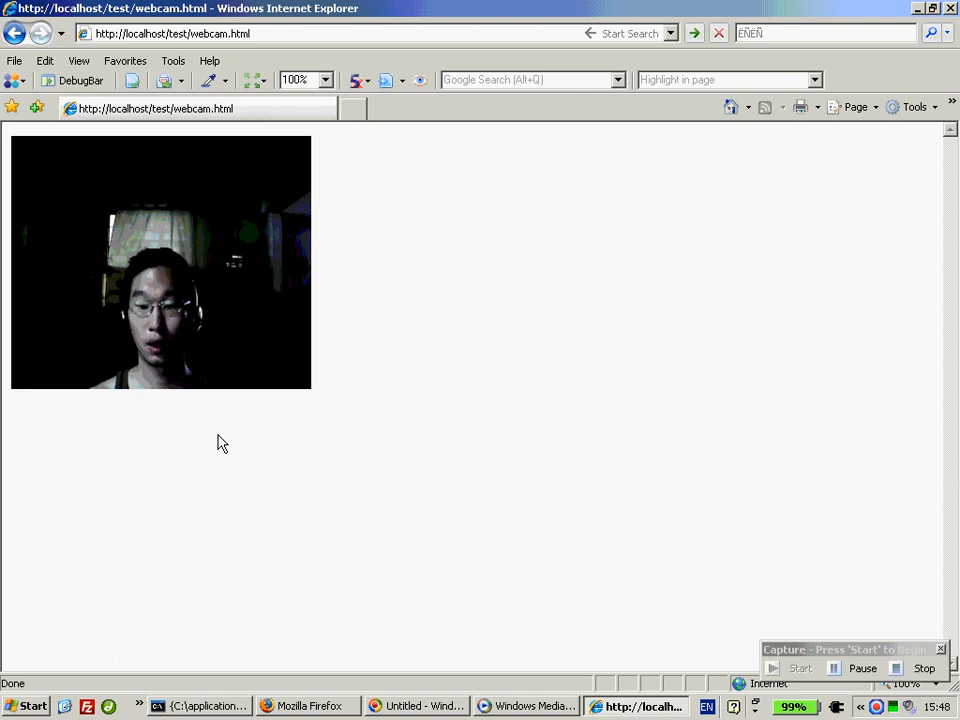
mouse_move(328, 313)
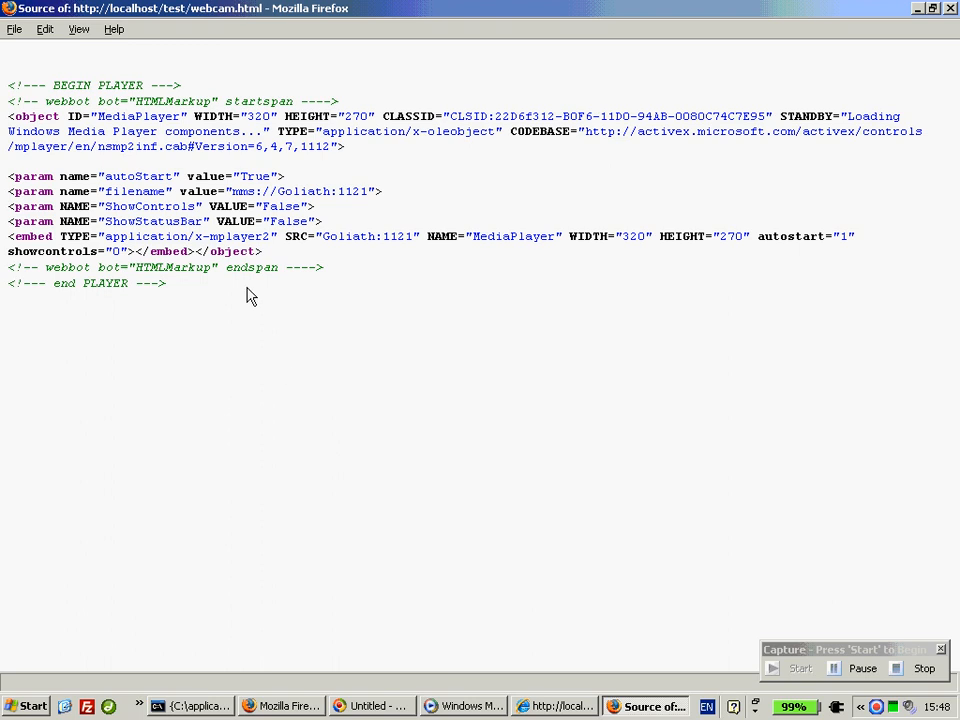
left_click(373, 369)
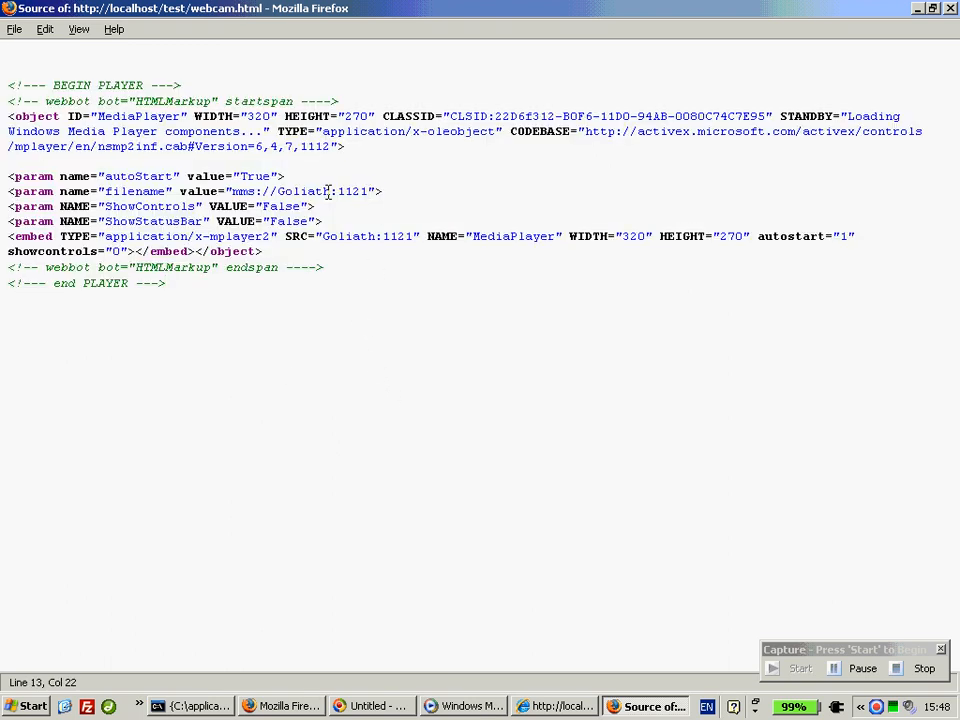
double_click(304, 191)
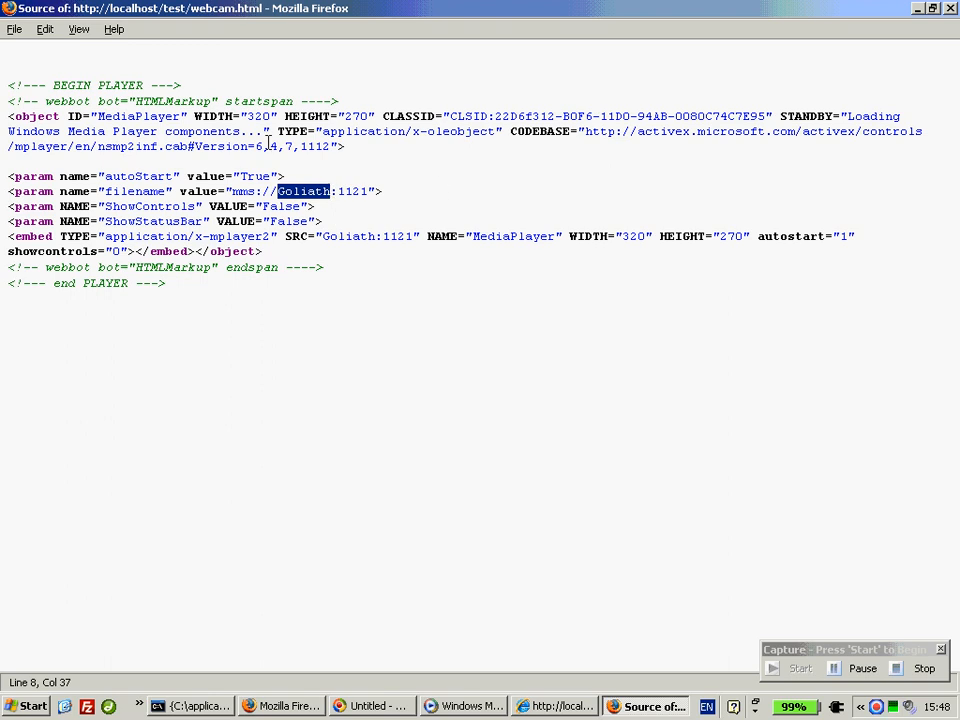
mouse_move(430, 175)
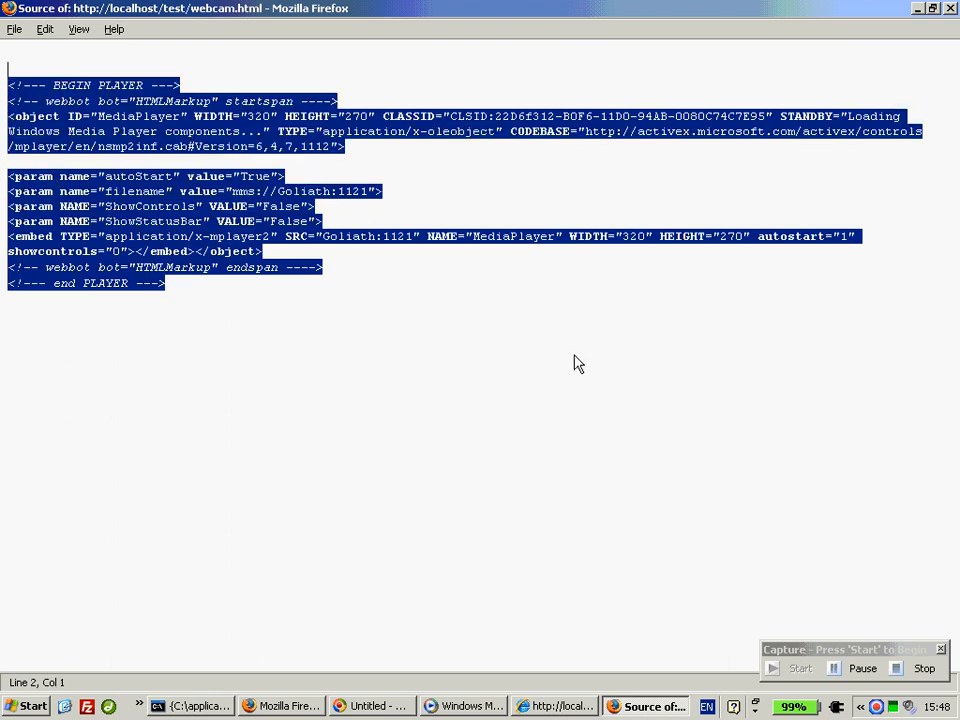
left_click(518, 309)
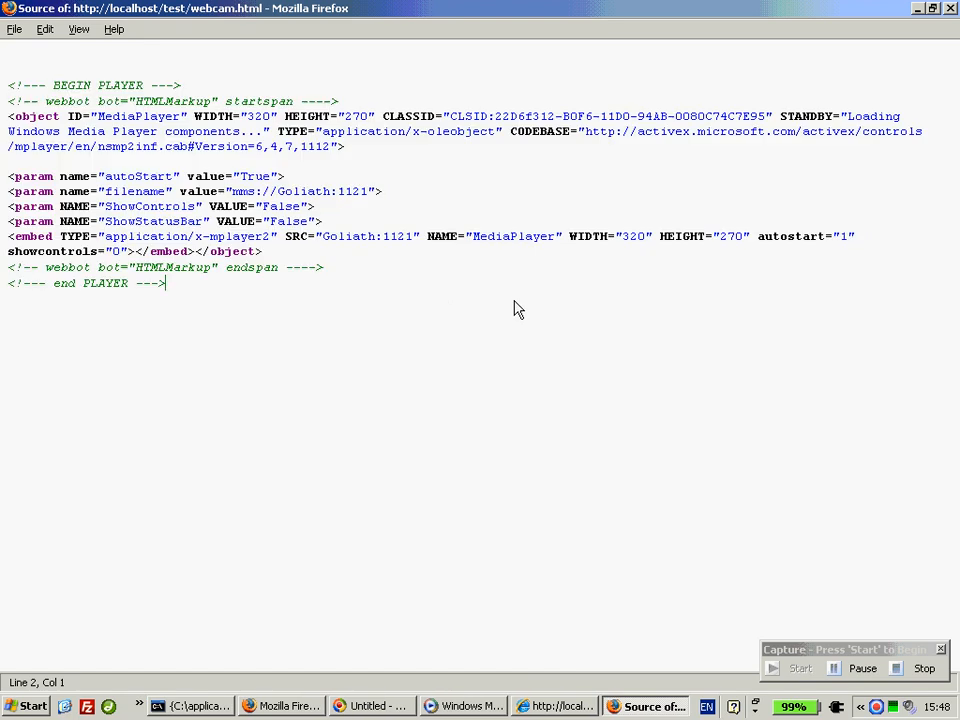